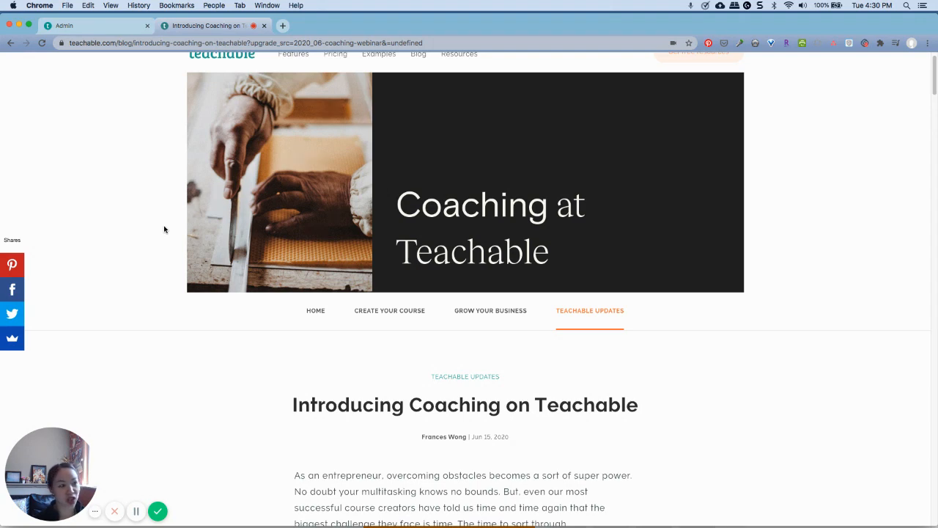
Step: Scroll down through the Teachable Getting Started page
{"action": "scroll", "scroll_direction": "up", "scroll_amount": 3}
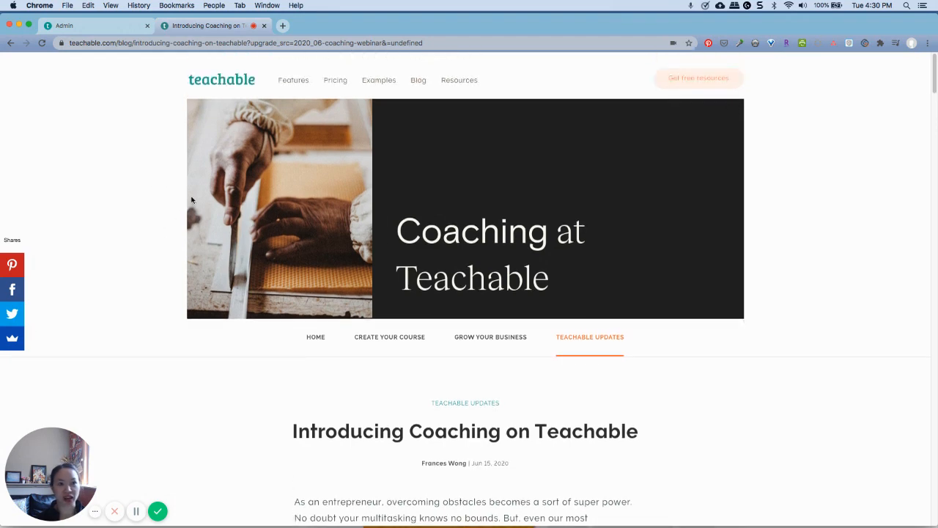
{"action": "mouse_move", "coordinate": [489, 256]}
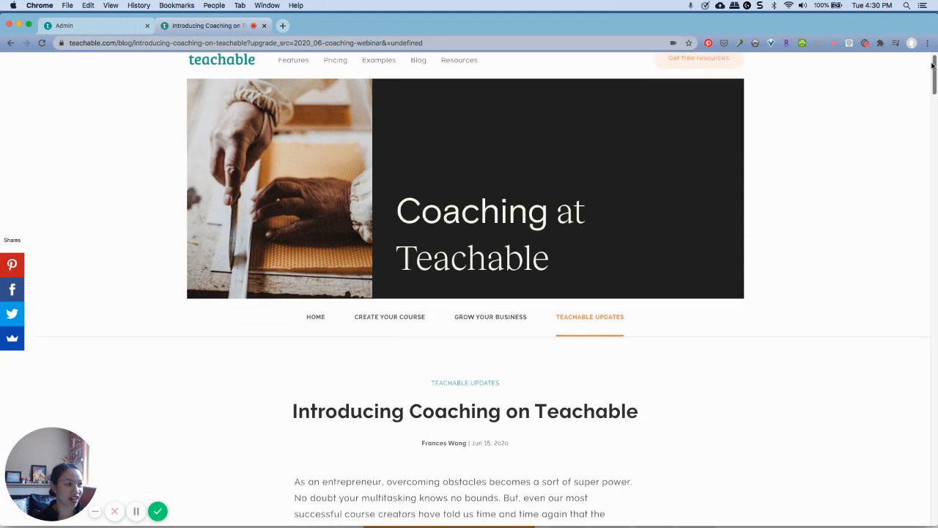
{"action": "scroll", "scroll_direction": "down", "scroll_amount": 3}
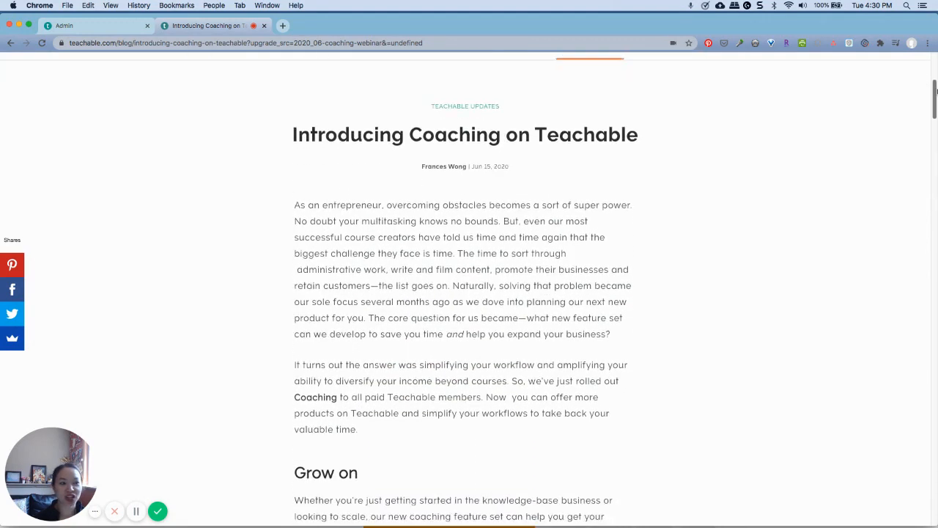
{"action": "scroll", "scroll_direction": "down", "scroll_amount": 3}
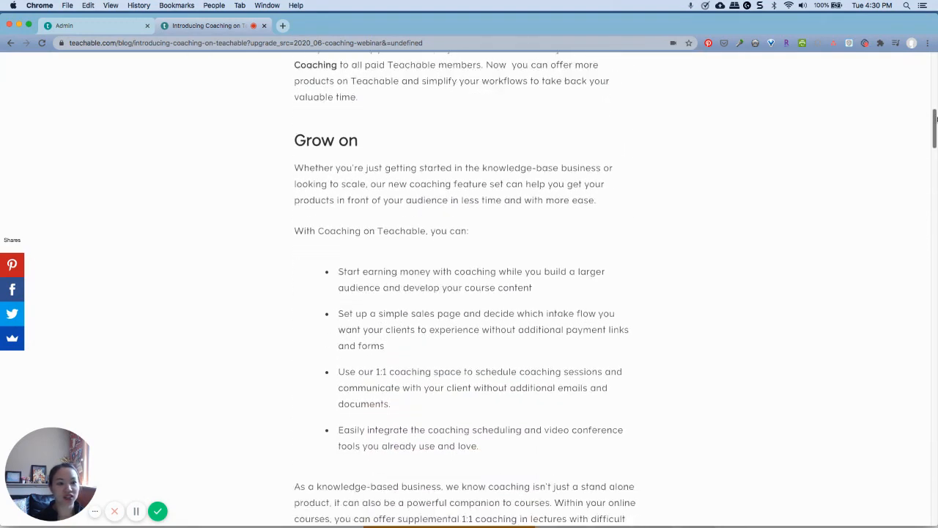
{"action": "scroll", "scroll_direction": "down", "scroll_amount": 3}
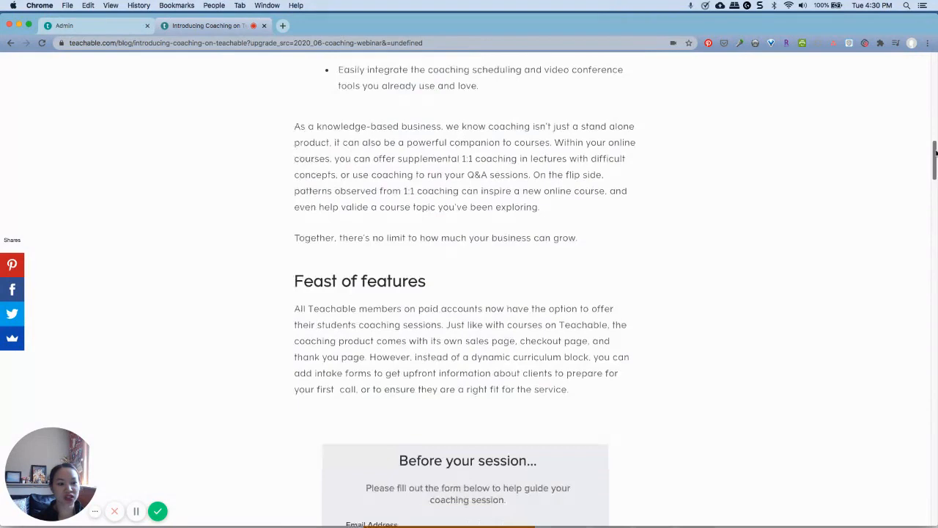
{"action": "scroll", "scroll_direction": "down", "scroll_amount": 3}
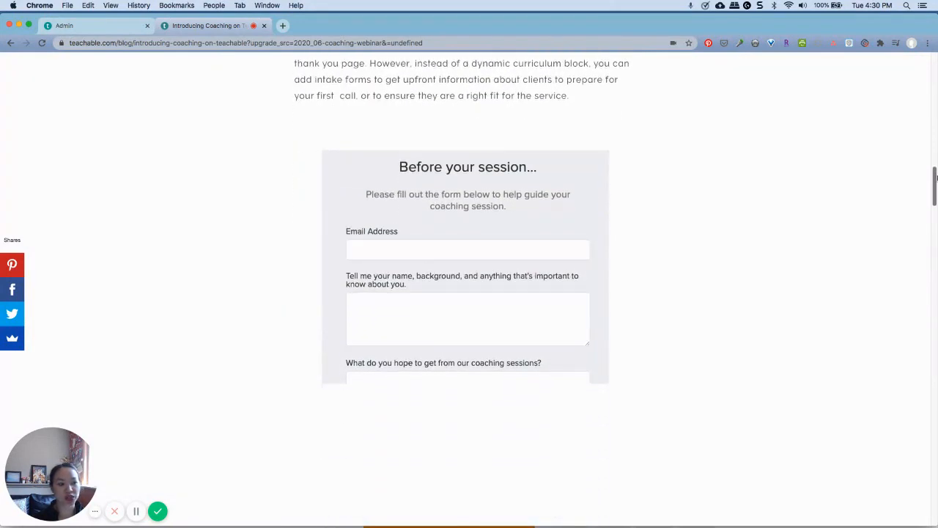
{"action": "scroll", "scroll_direction": "down", "scroll_amount": 3}
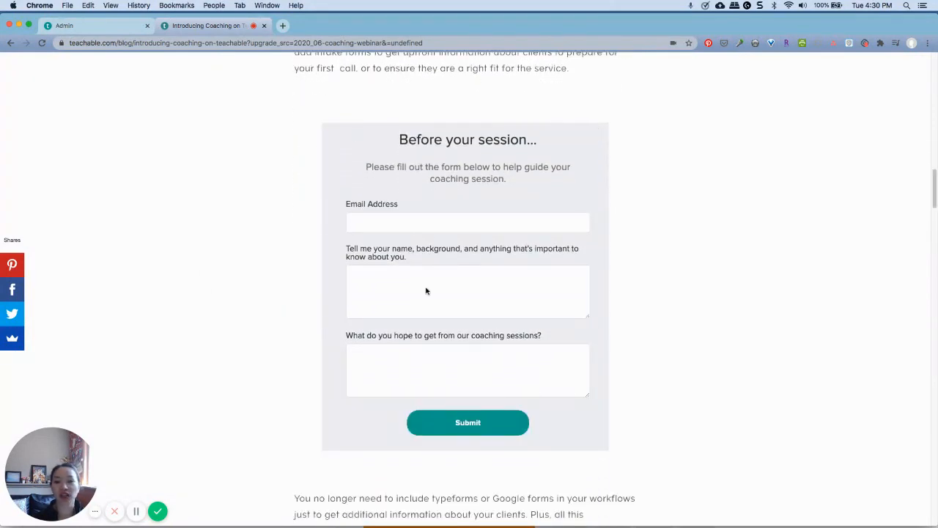
{"action": "mouse_move", "coordinate": [862, 360]}
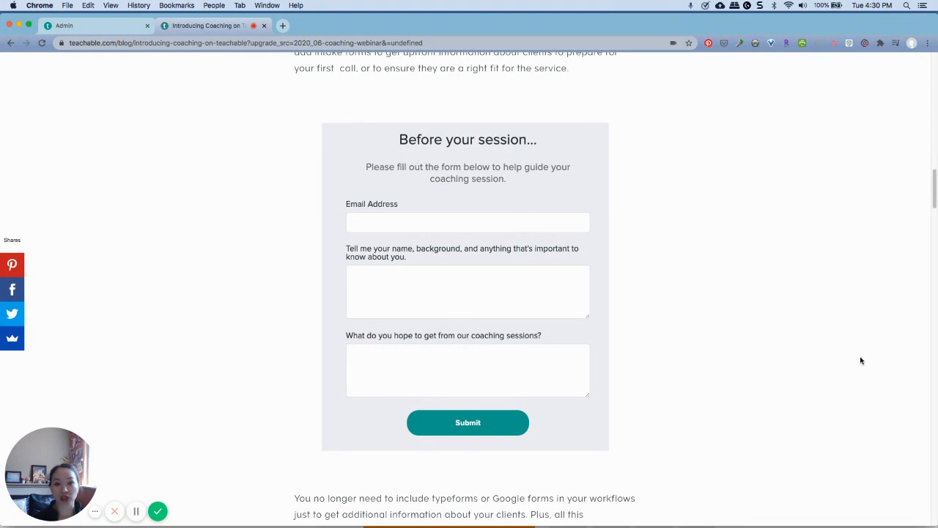
{"action": "mouse_move", "coordinate": [914, 386]}
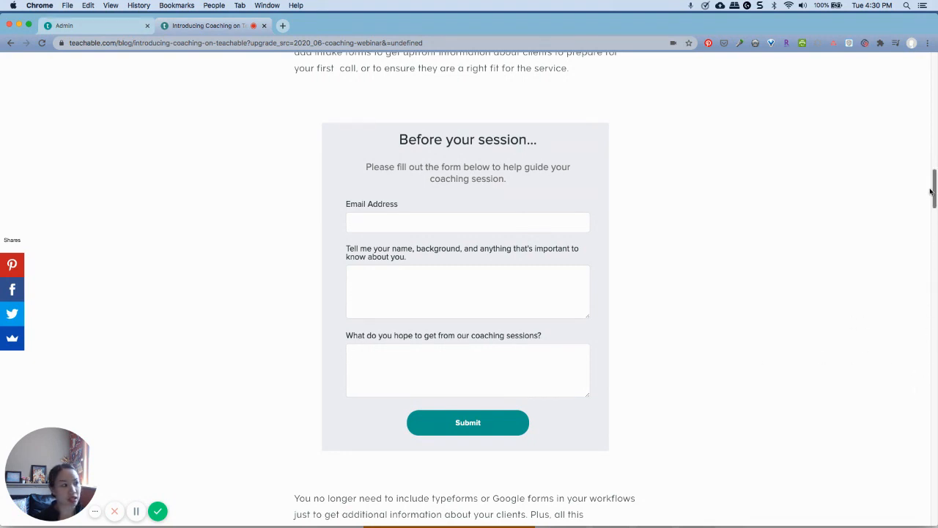
{"action": "scroll", "scroll_direction": "down", "scroll_amount": 3}
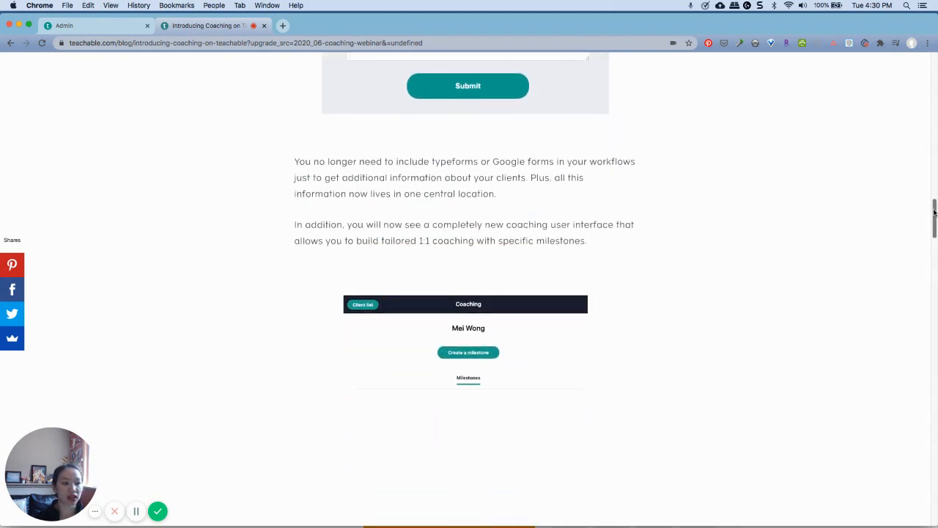
{"action": "scroll", "scroll_direction": "down", "scroll_amount": 3}
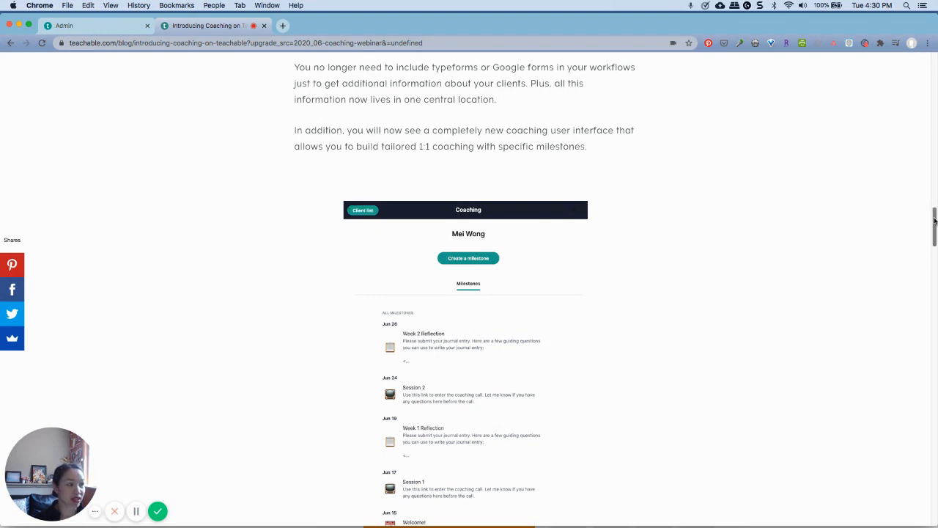
{"action": "scroll", "scroll_direction": "down", "scroll_amount": 3}
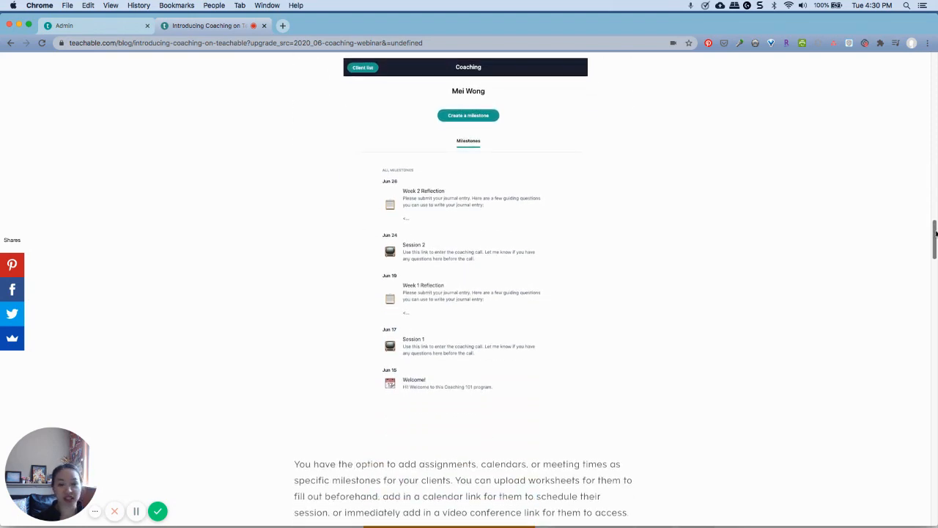
{"action": "scroll", "scroll_direction": "down", "scroll_amount": 3}
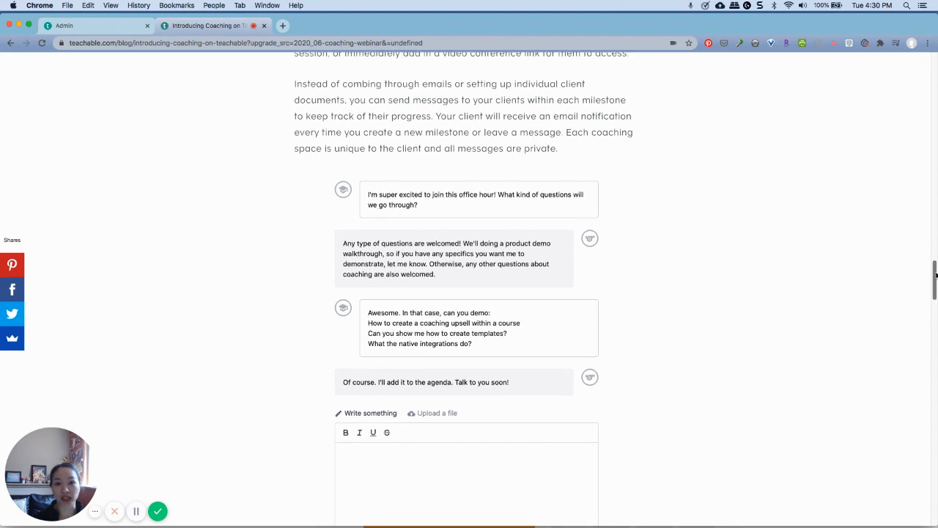
{"action": "scroll", "scroll_direction": "down", "scroll_amount": 3}
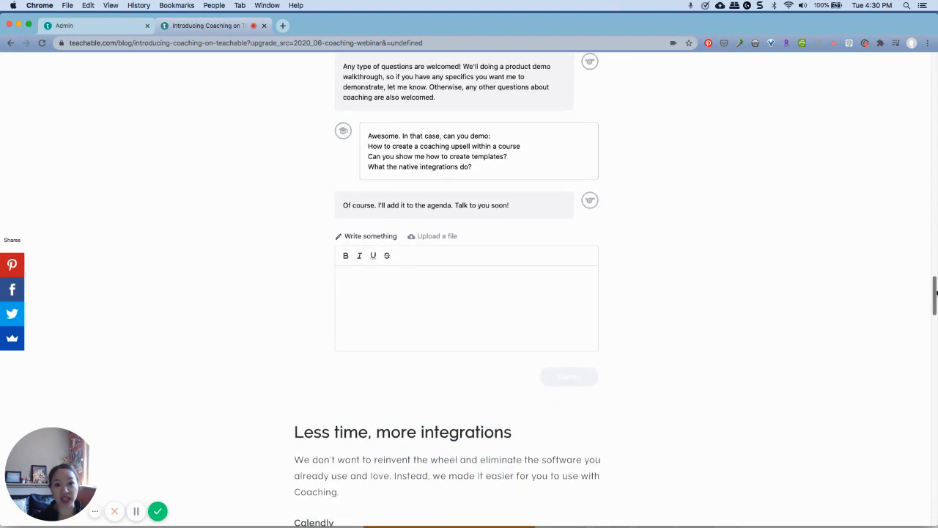
{"action": "scroll", "scroll_direction": "down", "scroll_amount": 3}
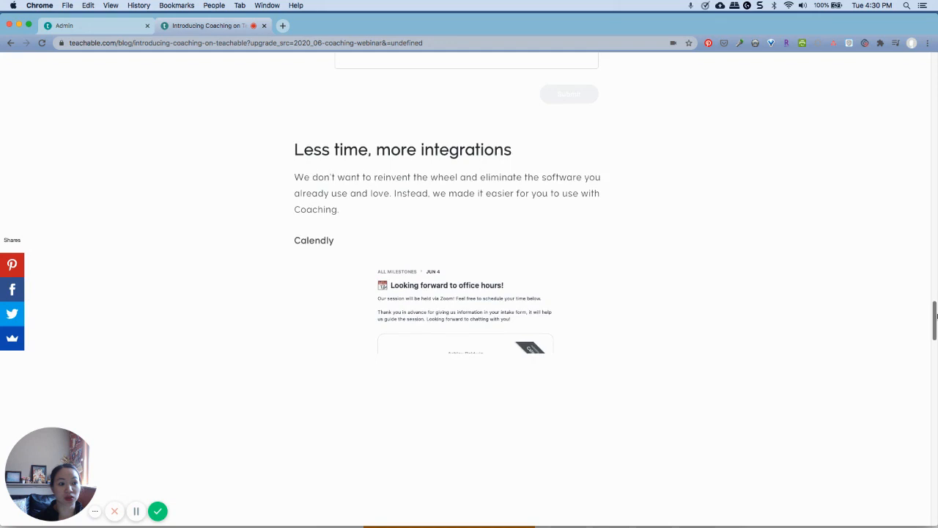
{"action": "scroll", "scroll_direction": "down", "scroll_amount": 3}
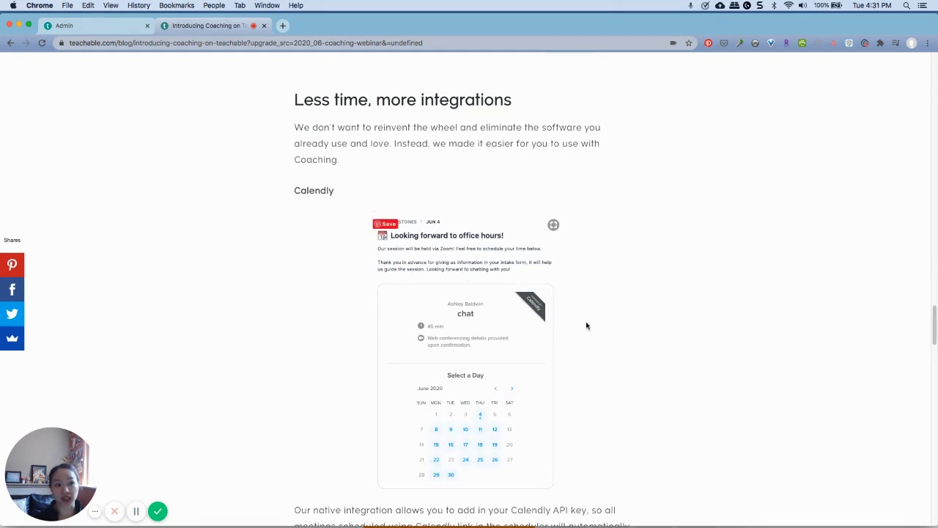
{"action": "mouse_move", "coordinate": [901, 366]}
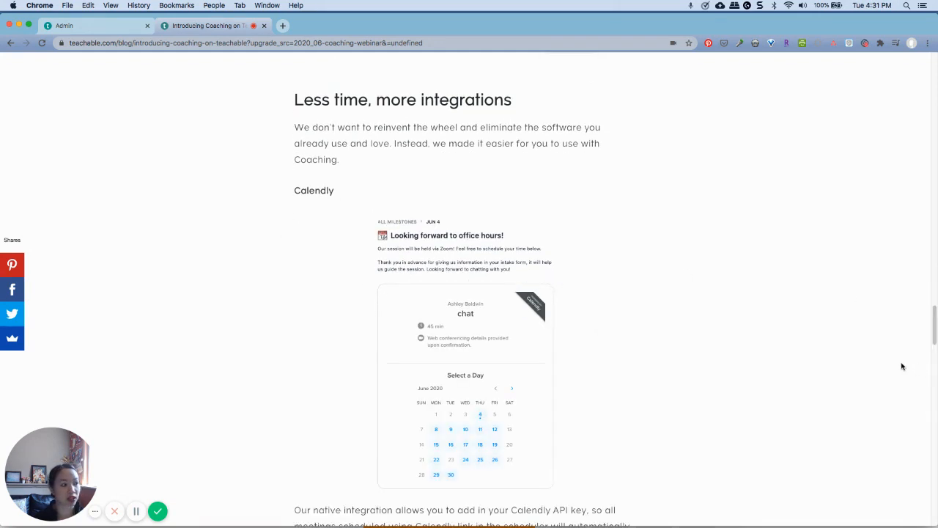
{"action": "mouse_move", "coordinate": [810, 238]}
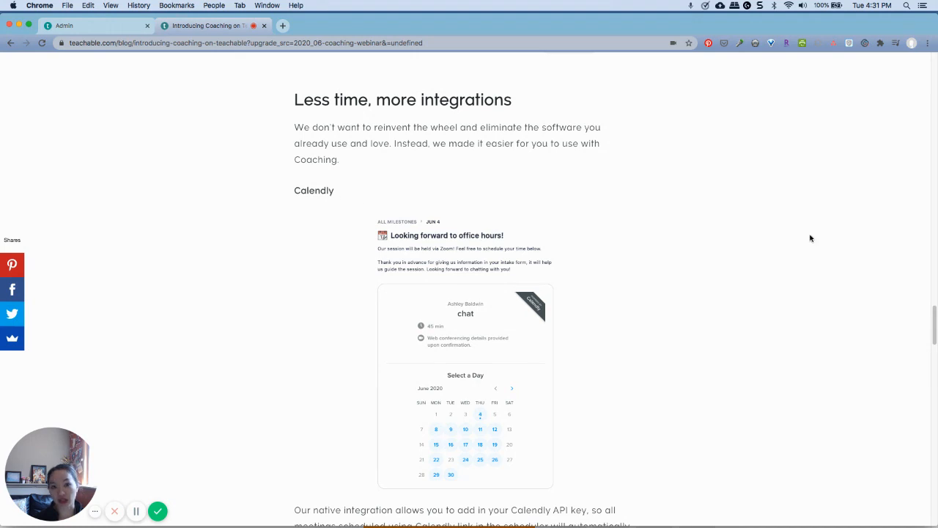
{"action": "scroll", "scroll_direction": "down", "scroll_amount": 3}
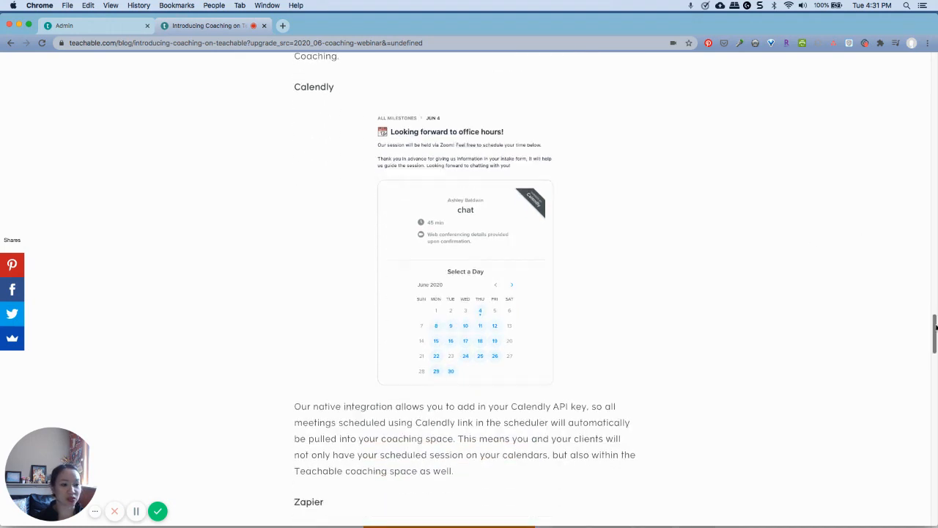
{"action": "scroll", "scroll_direction": "down", "scroll_amount": 3}
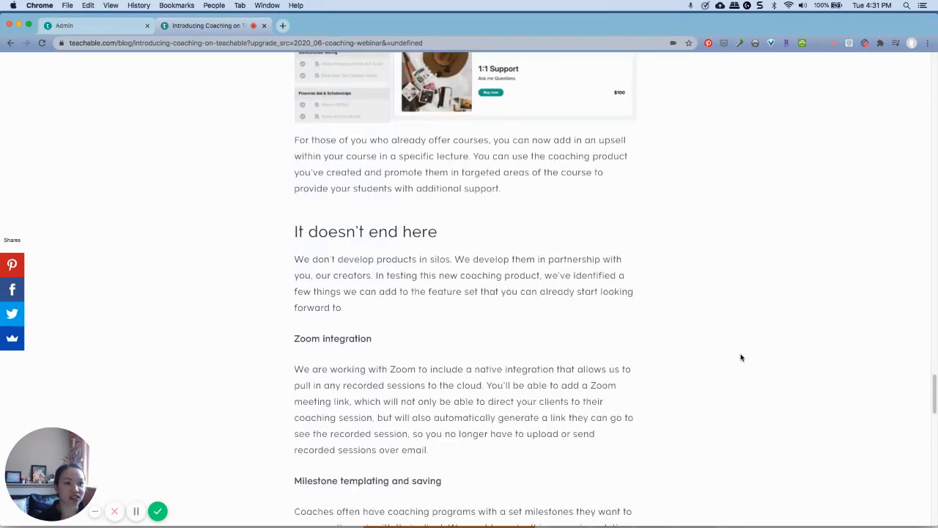
{"action": "scroll", "scroll_direction": "down", "scroll_amount": 3}
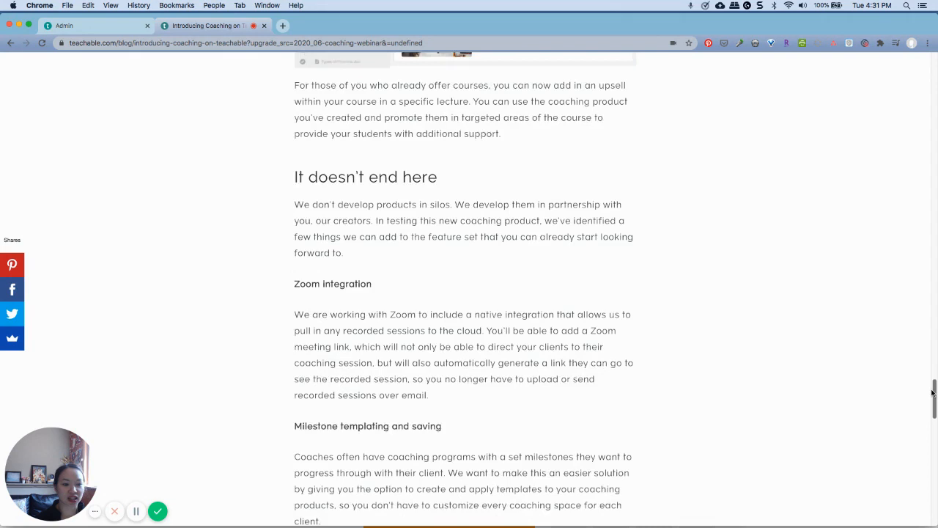
{"action": "scroll", "scroll_direction": "down", "scroll_amount": 3}
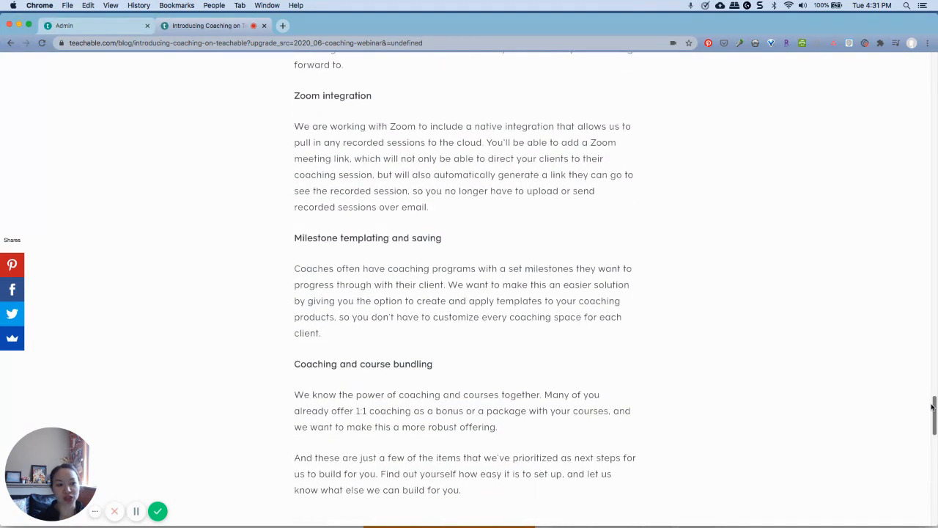
{"action": "scroll", "scroll_direction": "down", "scroll_amount": 3}
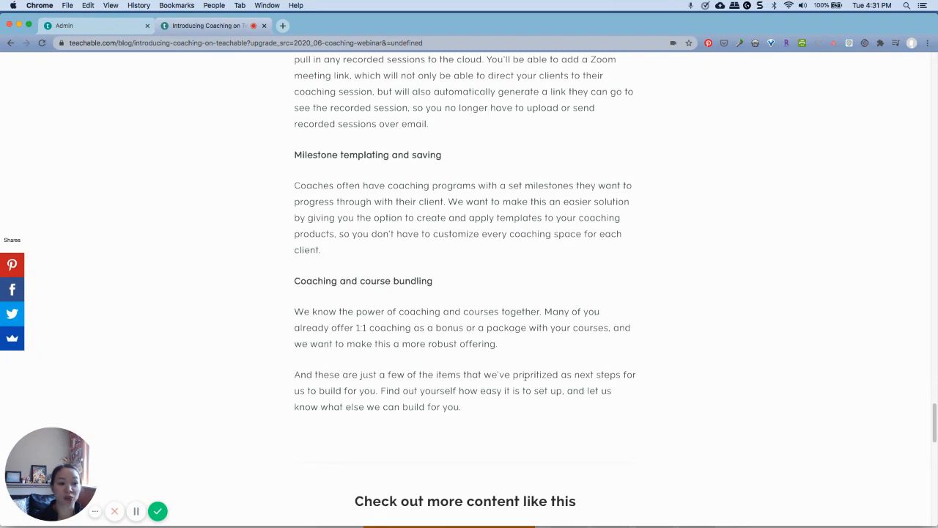
{"action": "scroll", "scroll_direction": "down", "scroll_amount": 3}
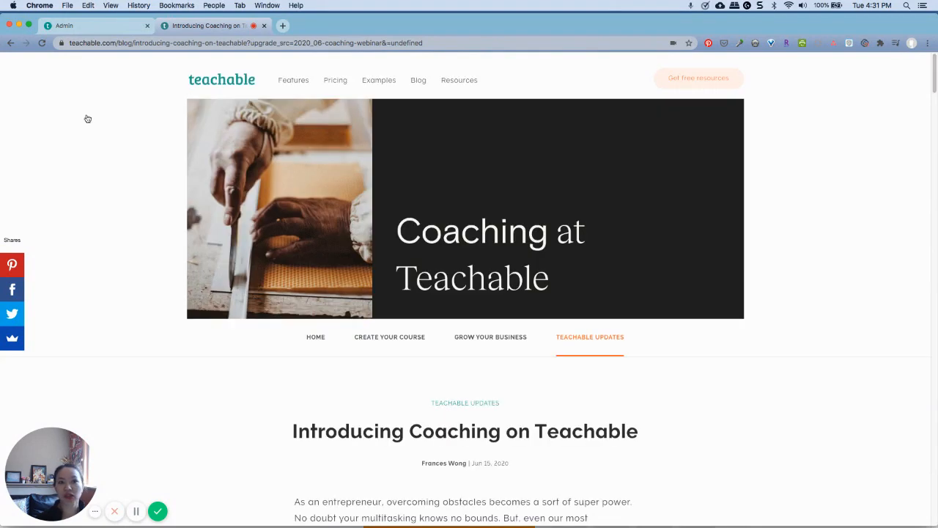
{"action": "mouse_move", "coordinate": [176, 380]}
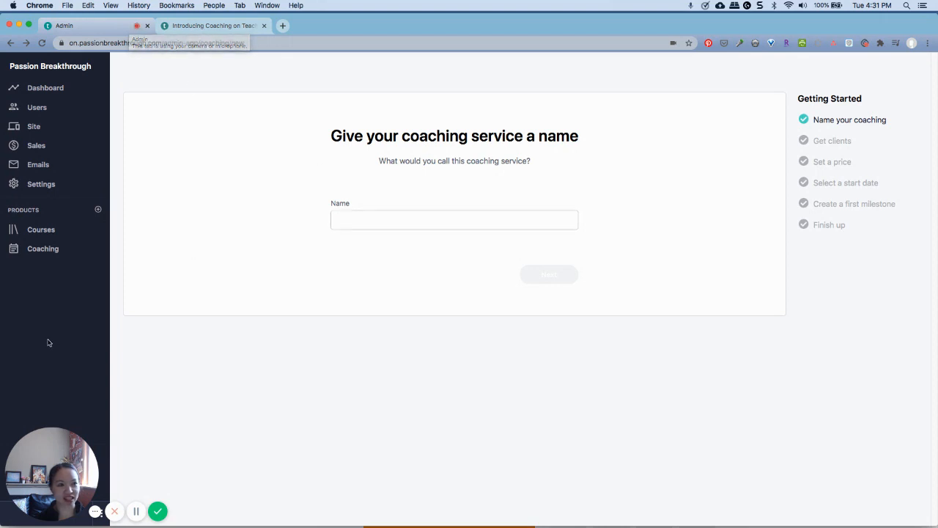
{"action": "mouse_move", "coordinate": [113, 249]}
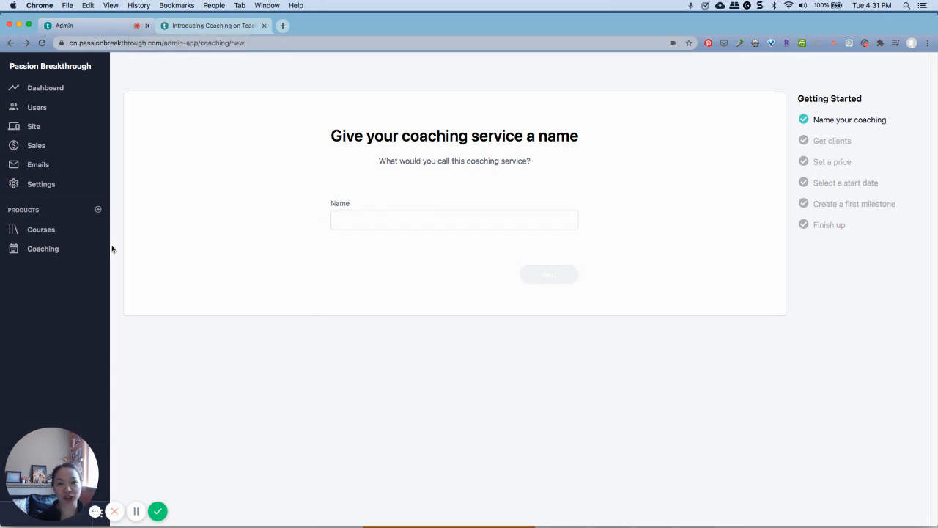
{"action": "mouse_move", "coordinate": [36, 275]}
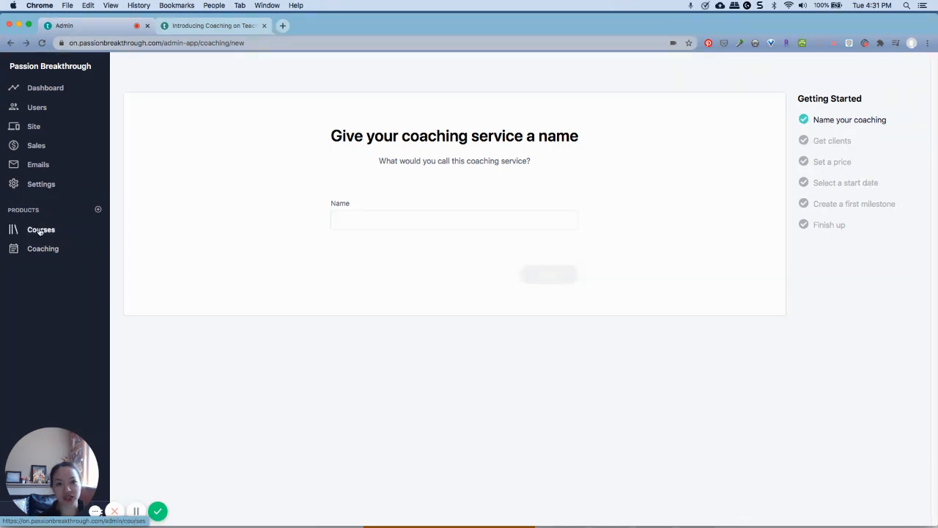
{"action": "mouse_move", "coordinate": [42, 248]}
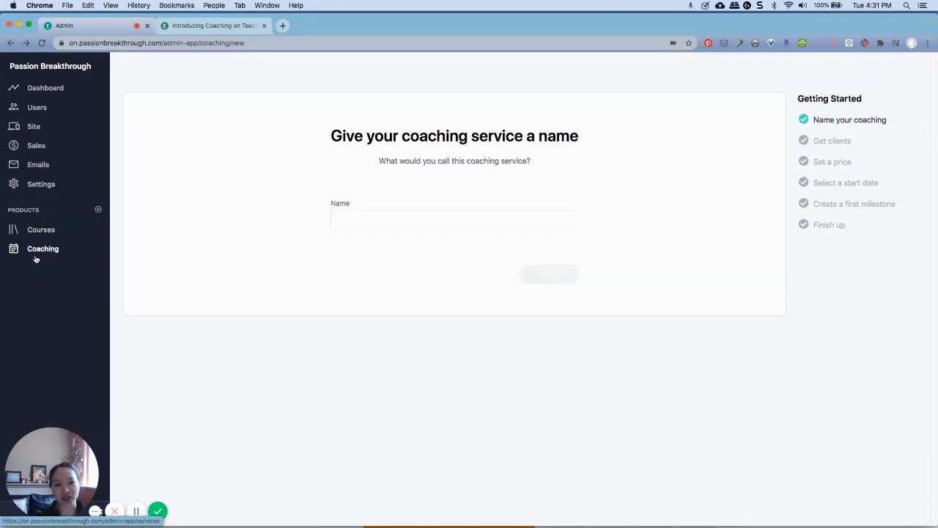
Step: Enter 'test' as the coaching service's name
{"action": "left_click", "coordinate": [453, 219]}
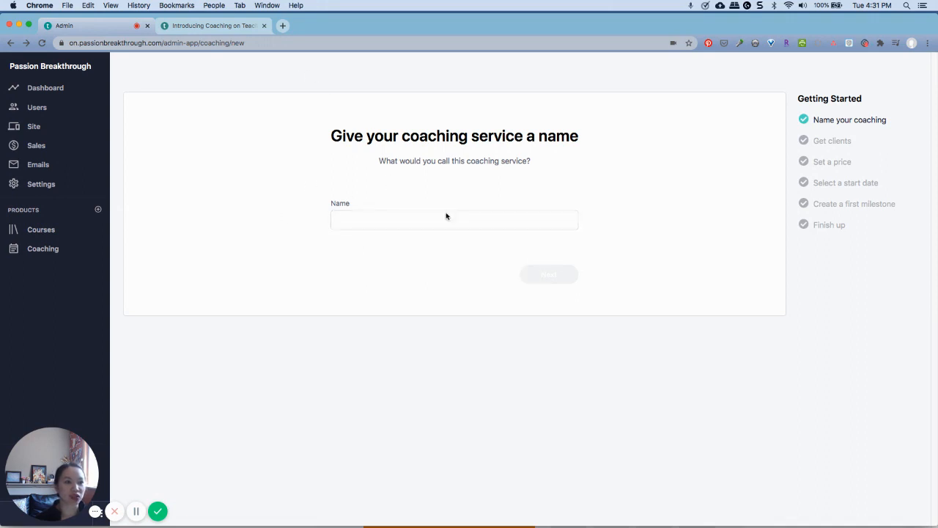
{"action": "left_click", "coordinate": [419, 220]}
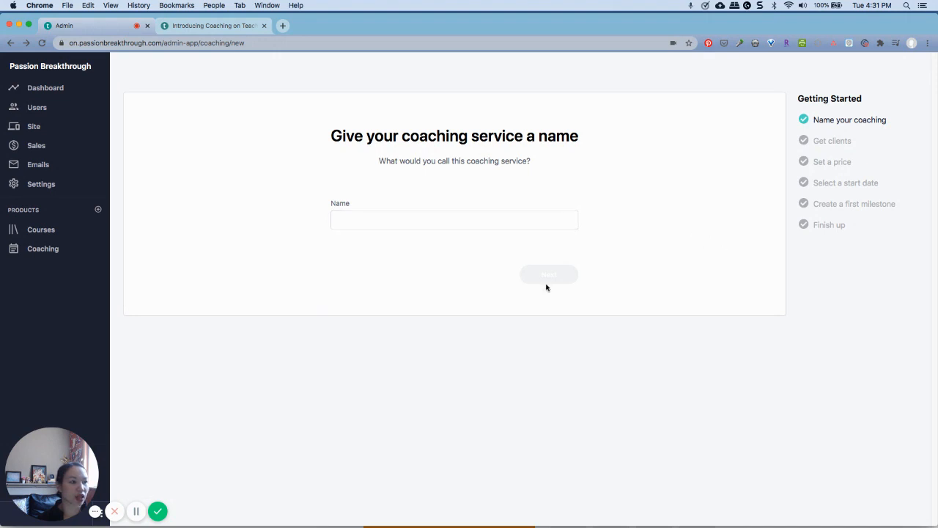
{"action": "type", "text": "test"}
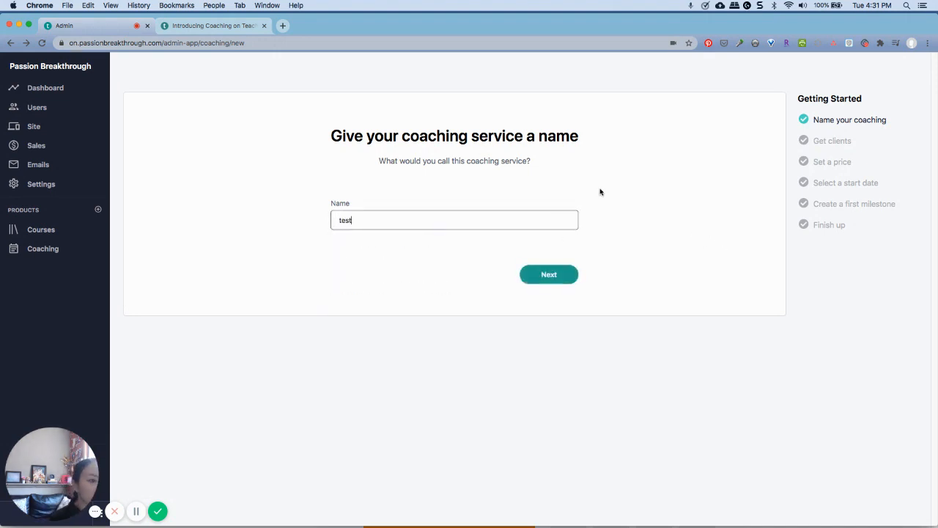
Step: Accept the name 'test' and advance to the client intake flow step
{"action": "left_click", "coordinate": [548, 274]}
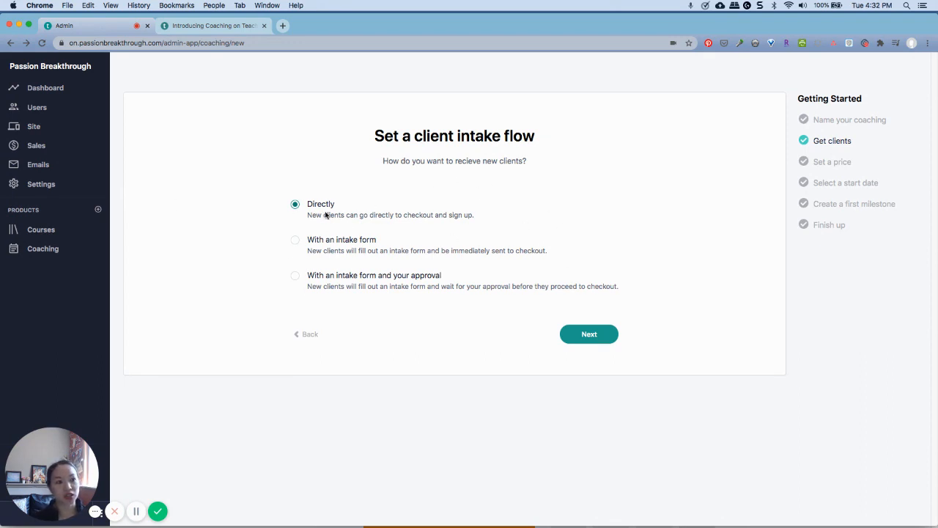
{"action": "mouse_move", "coordinate": [415, 223]}
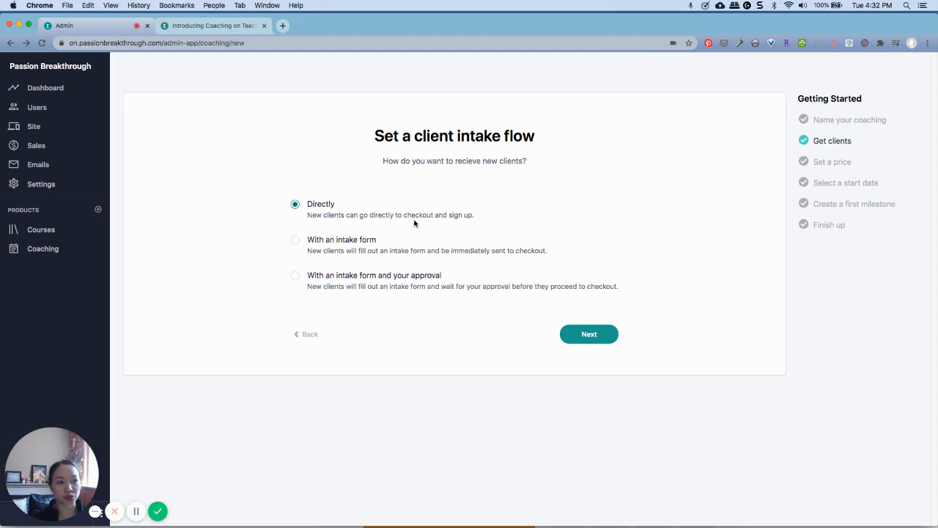
{"action": "mouse_move", "coordinate": [368, 232]}
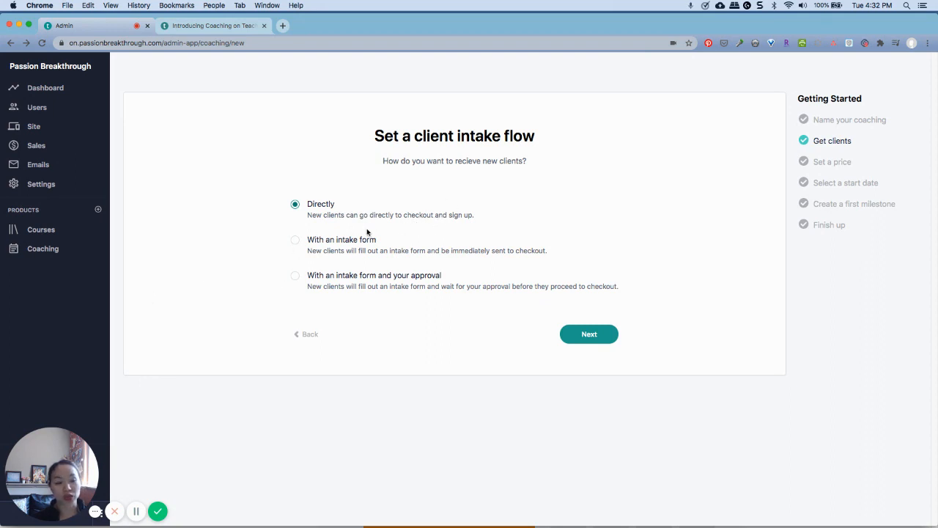
{"action": "mouse_move", "coordinate": [410, 265]}
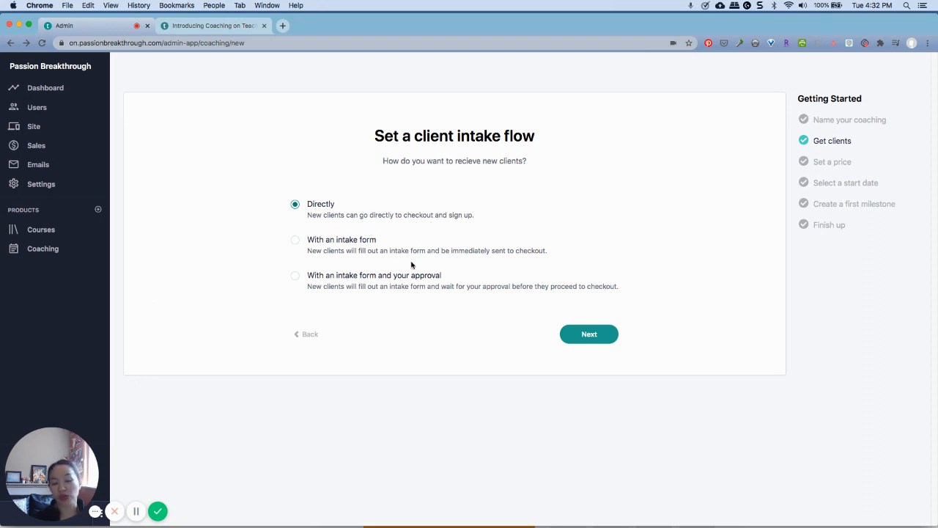
{"action": "mouse_move", "coordinate": [465, 286]}
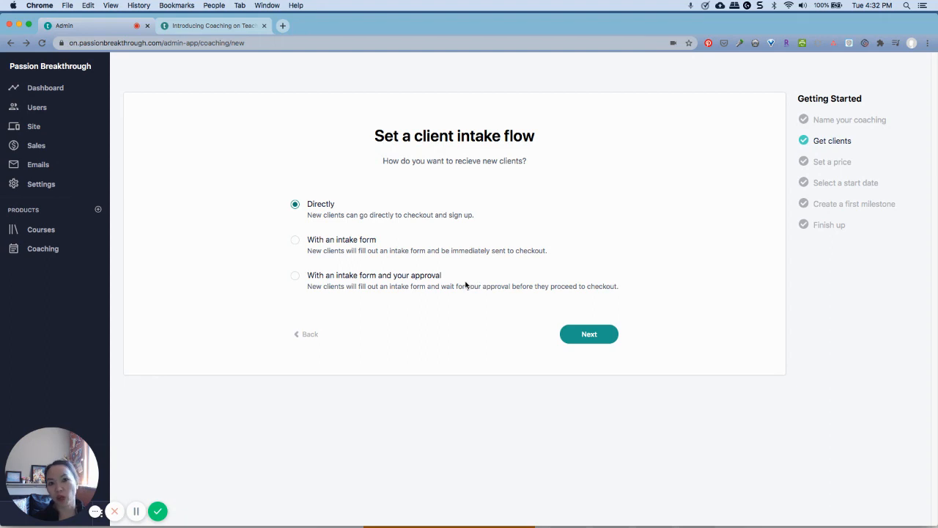
{"action": "mouse_move", "coordinate": [359, 236]}
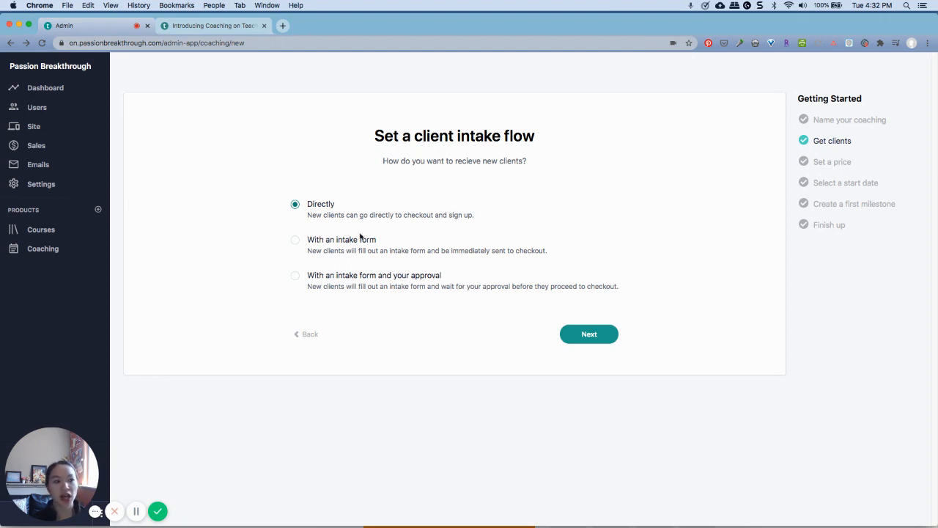
{"action": "mouse_move", "coordinate": [448, 215]}
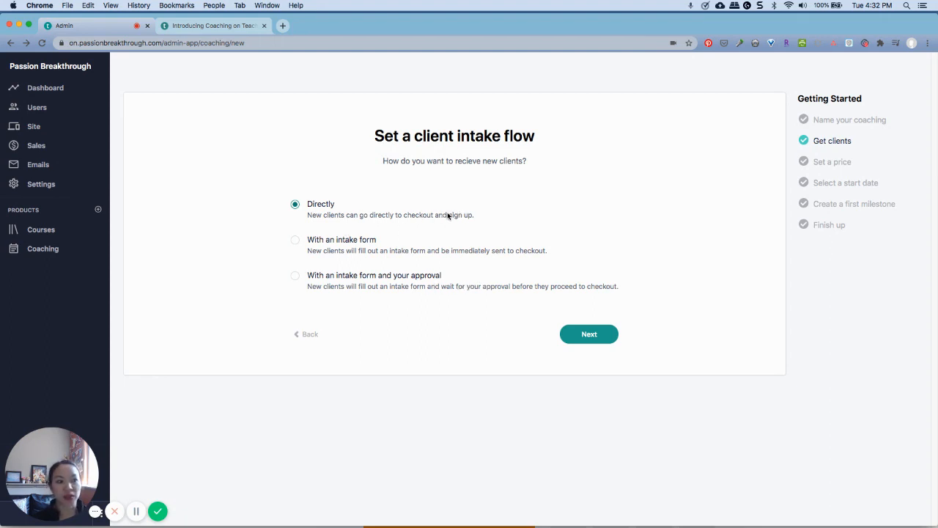
{"action": "mouse_move", "coordinate": [525, 216]}
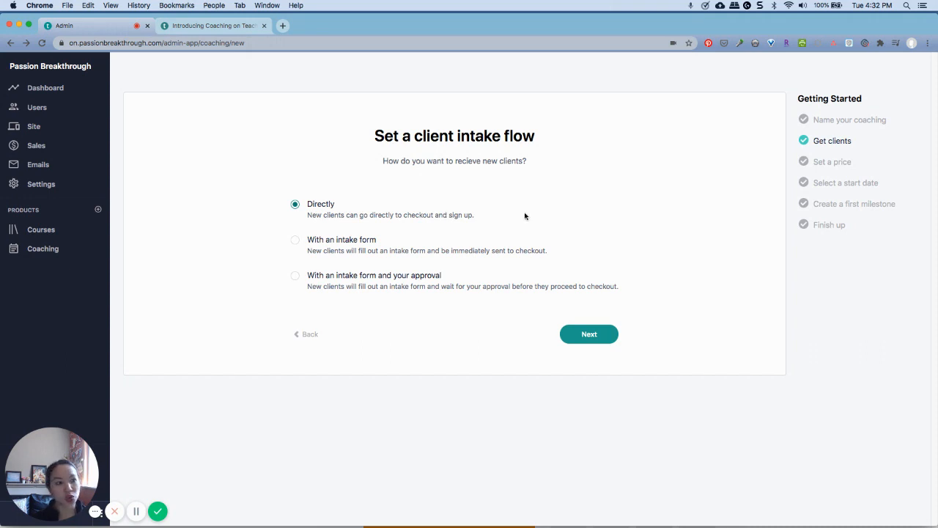
{"action": "mouse_move", "coordinate": [658, 270]}
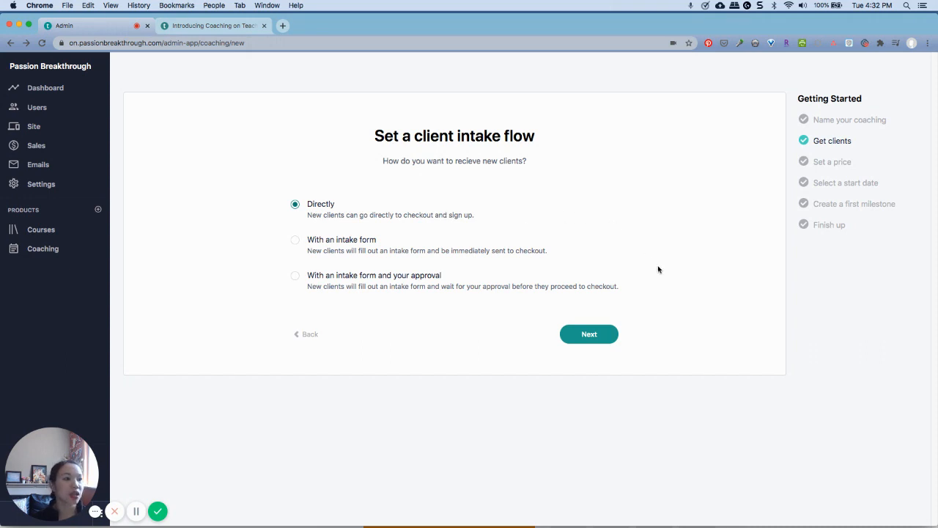
{"action": "mouse_move", "coordinate": [462, 321]}
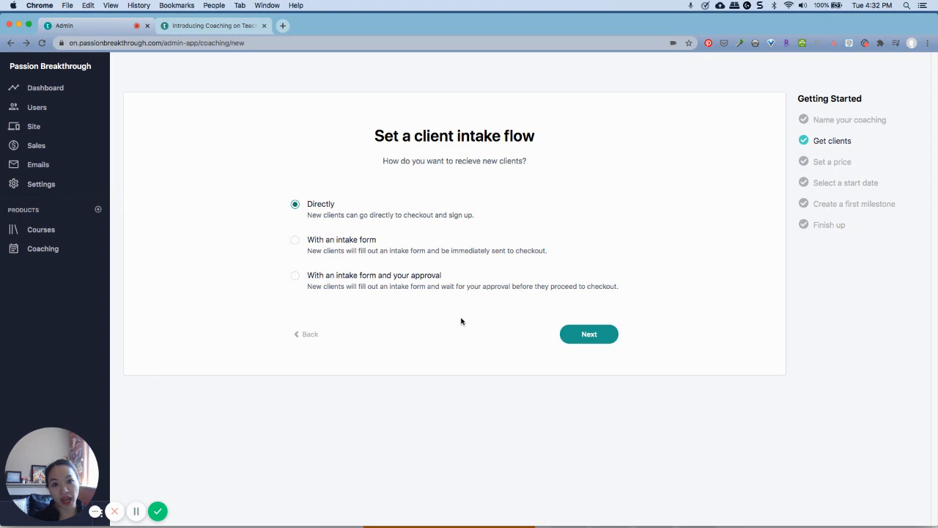
{"action": "mouse_move", "coordinate": [359, 284]}
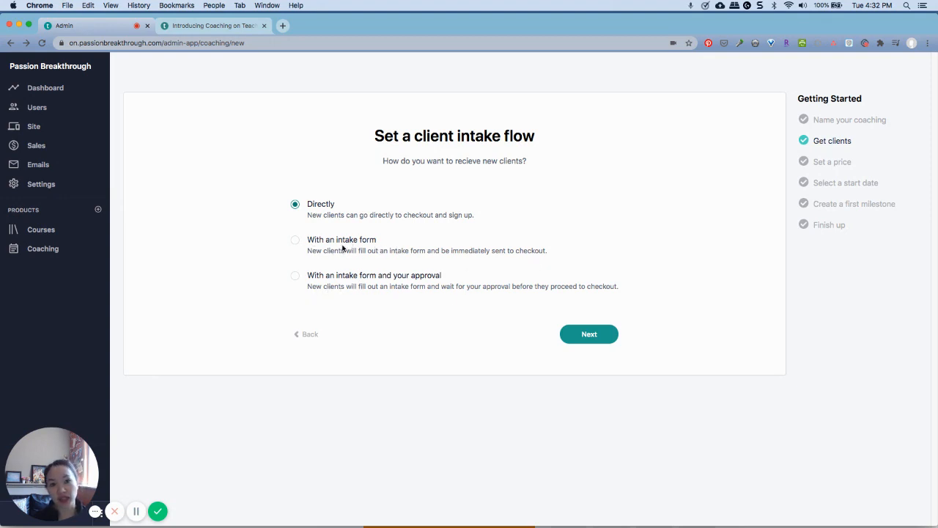
{"action": "mouse_move", "coordinate": [489, 262]}
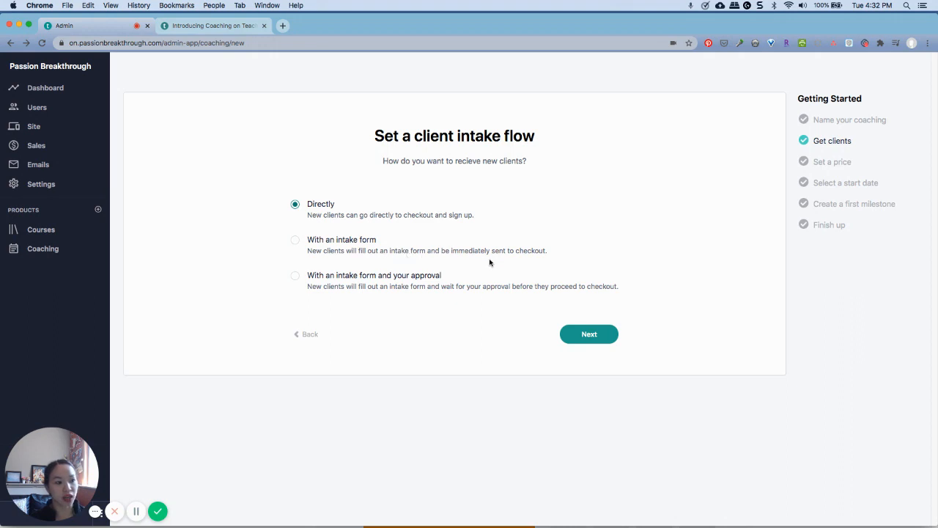
{"action": "mouse_move", "coordinate": [559, 250]}
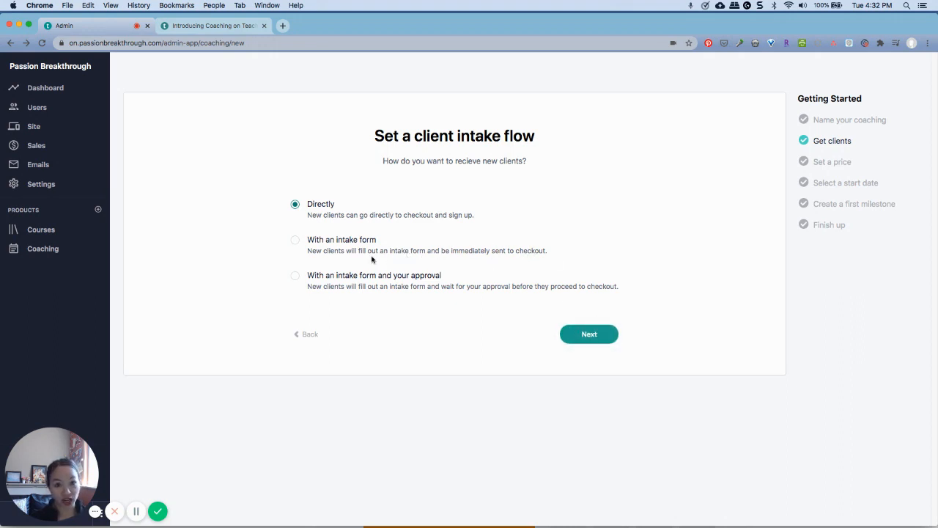
{"action": "mouse_move", "coordinate": [378, 269]}
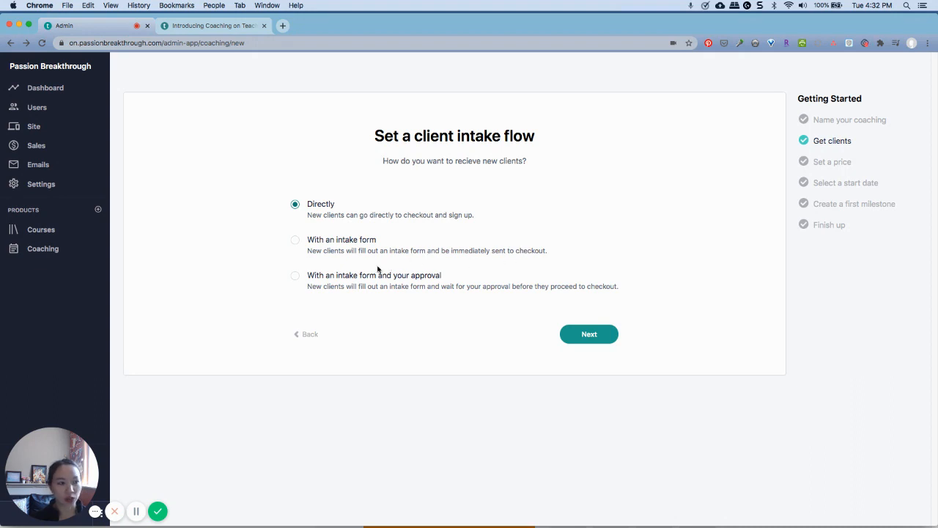
{"action": "mouse_move", "coordinate": [330, 284]}
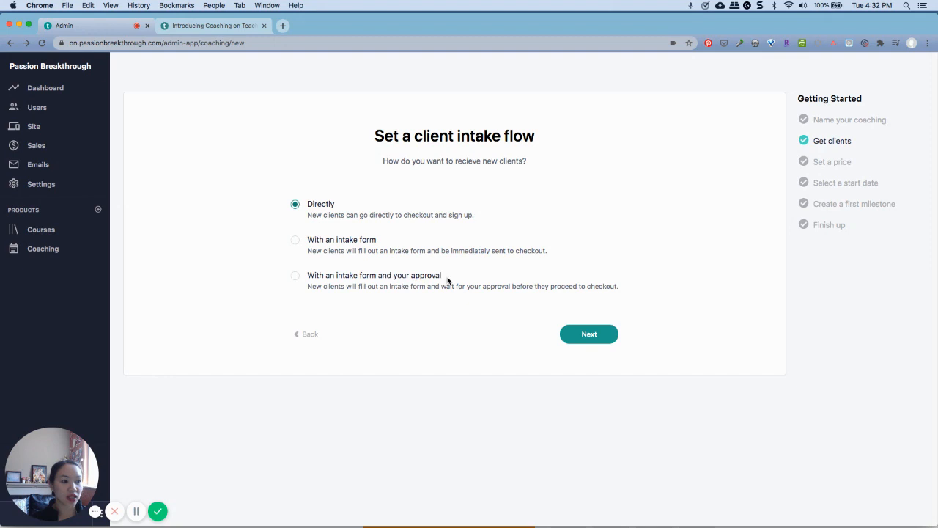
{"action": "mouse_move", "coordinate": [601, 298]}
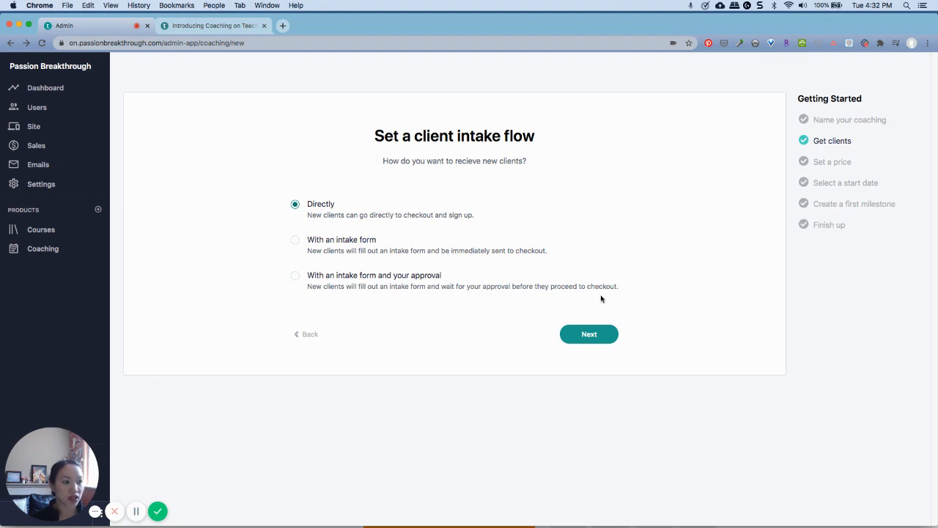
{"action": "mouse_move", "coordinate": [421, 286]}
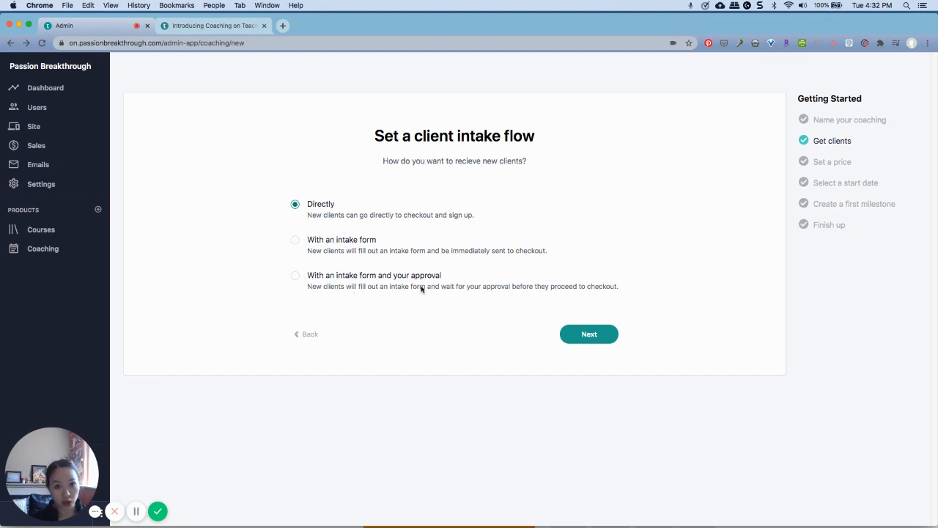
{"action": "mouse_move", "coordinate": [451, 308]}
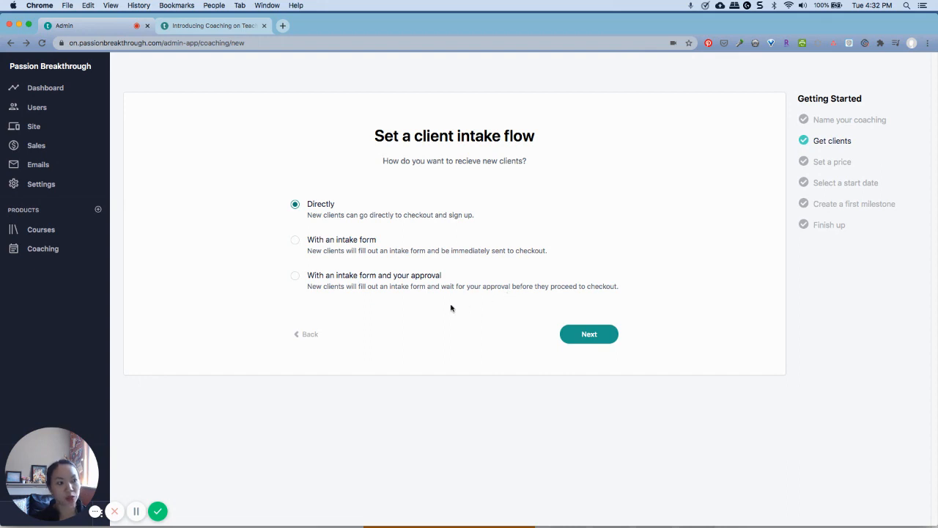
{"action": "mouse_move", "coordinate": [607, 293]}
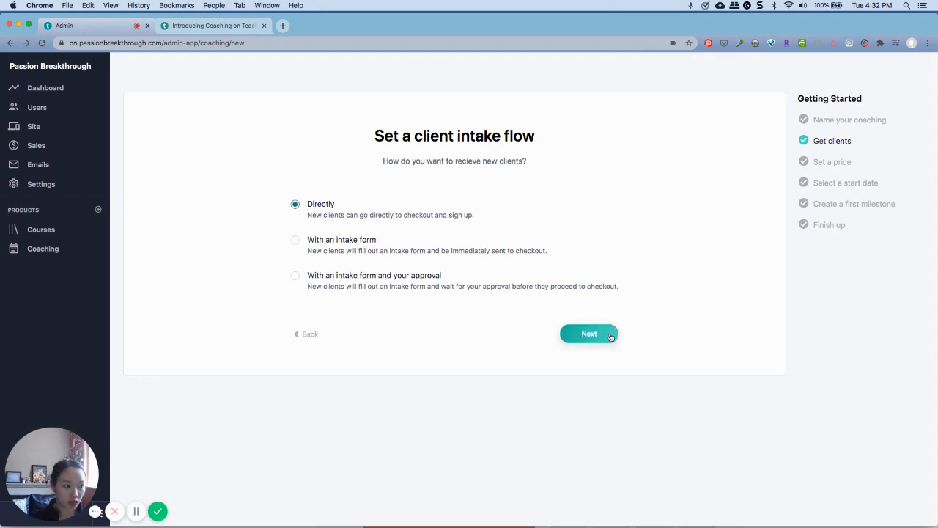
Step: Keep direct intake, choose Free pricing, and name the free option 'discovery'
{"action": "left_click", "coordinate": [589, 334]}
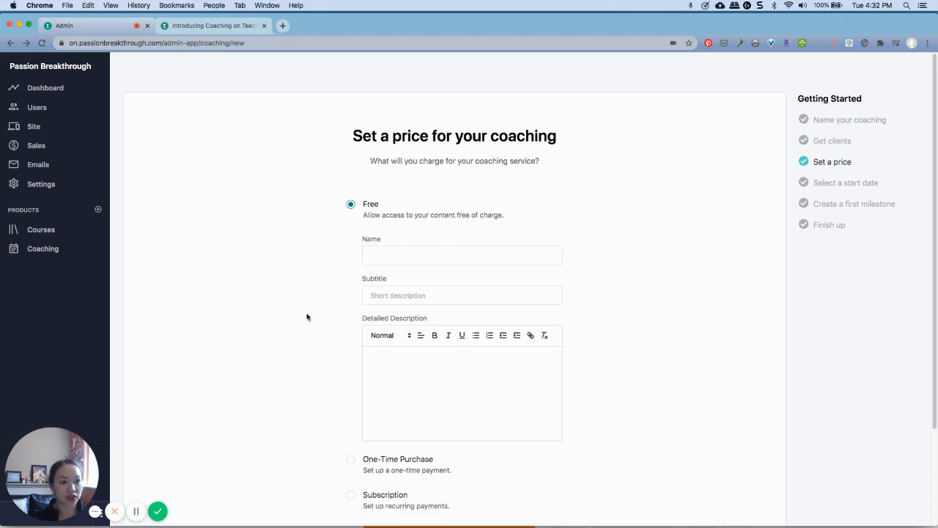
{"action": "scroll", "scroll_direction": "down", "scroll_amount": 3}
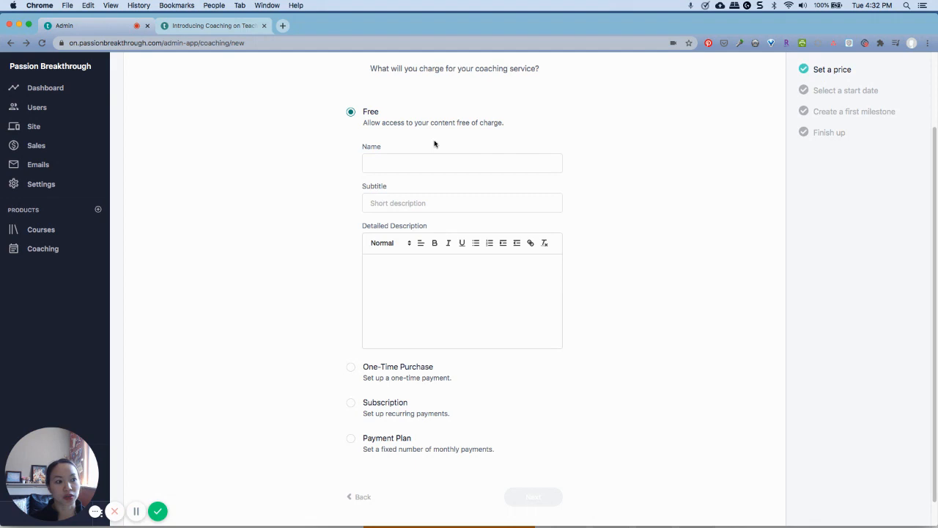
{"action": "left_click", "coordinate": [462, 163]}
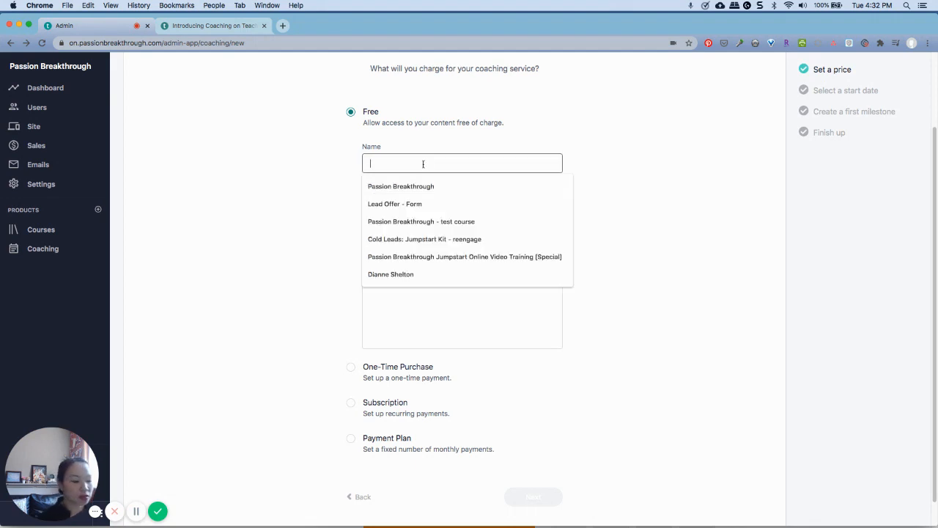
{"action": "type", "text": "discovery c"}
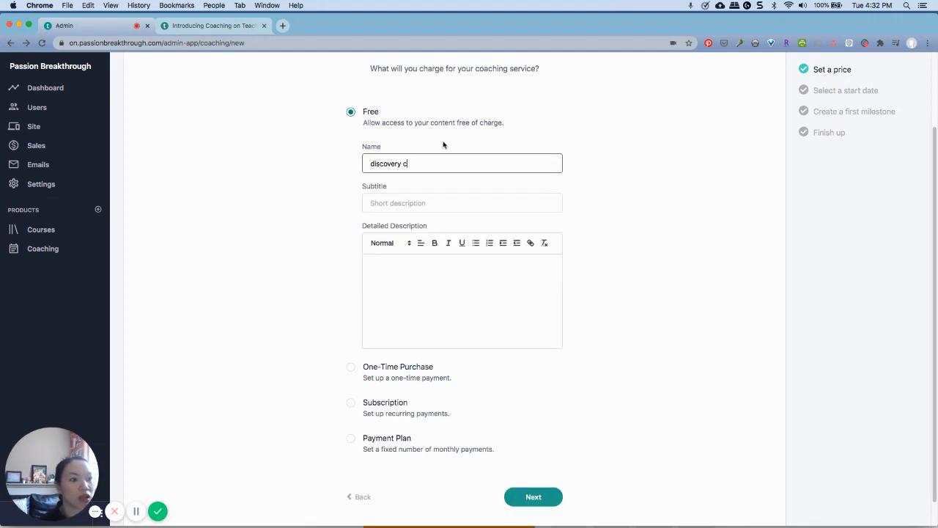
{"action": "left_click", "coordinate": [462, 203]}
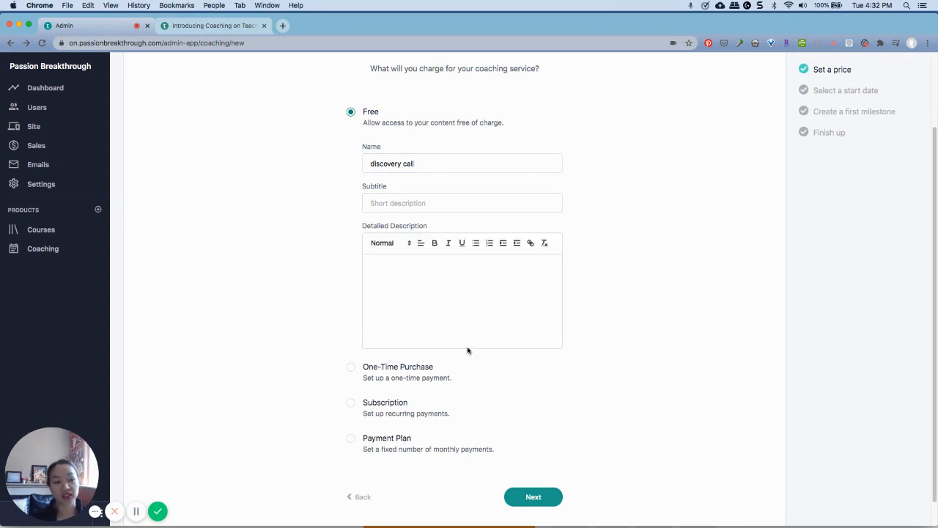
{"action": "scroll", "scroll_direction": "up", "scroll_amount": 3}
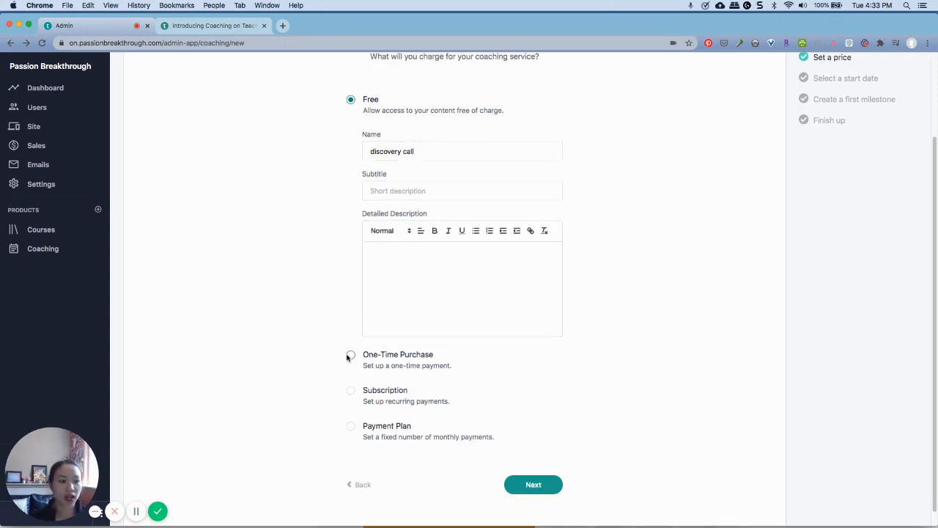
{"action": "left_click", "coordinate": [351, 355]}
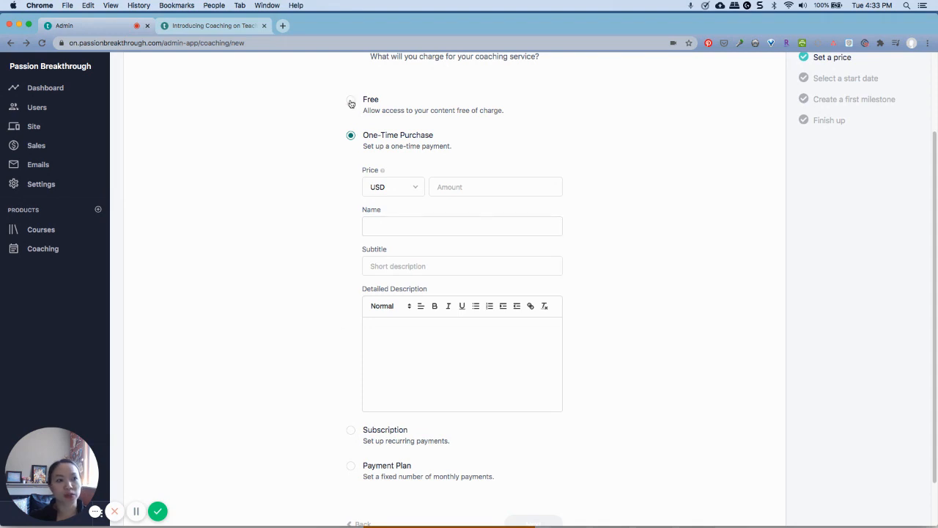
{"action": "left_click", "coordinate": [350, 99]}
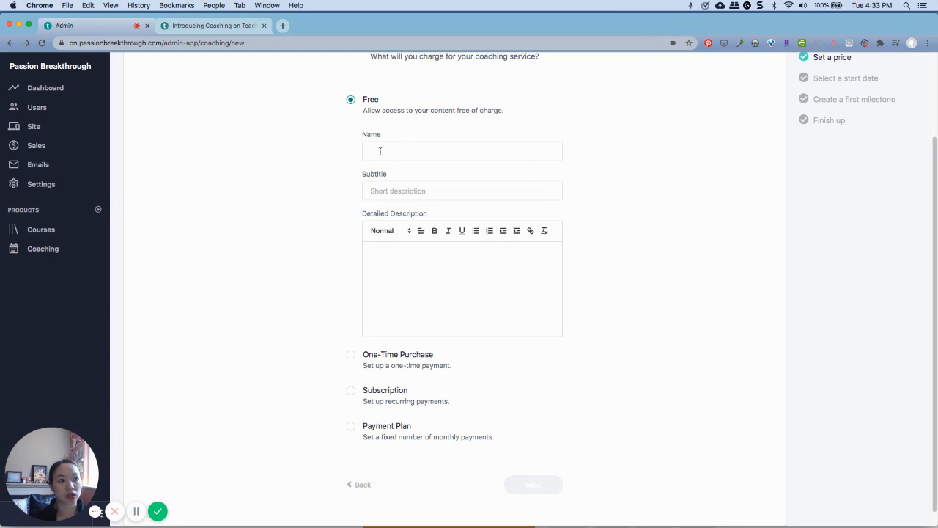
{"action": "left_click", "coordinate": [462, 151]}
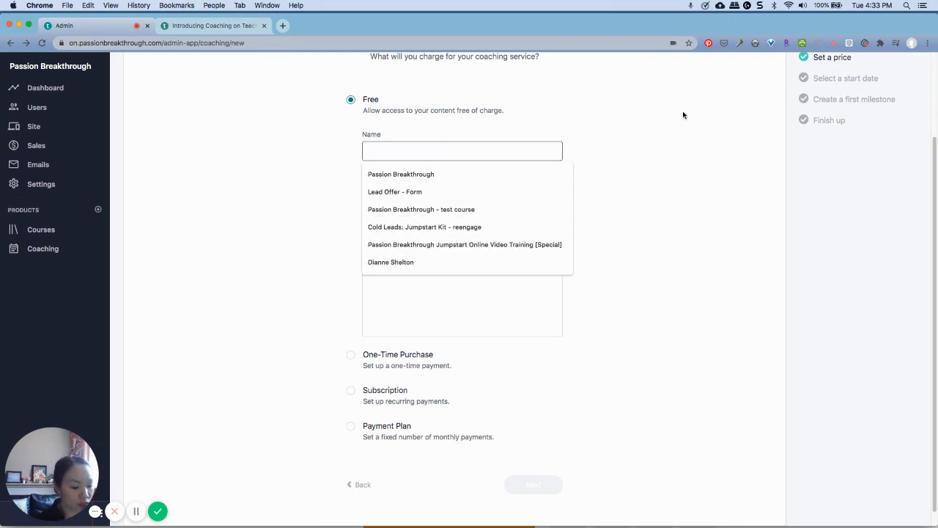
{"action": "type", "text": "discovery"}
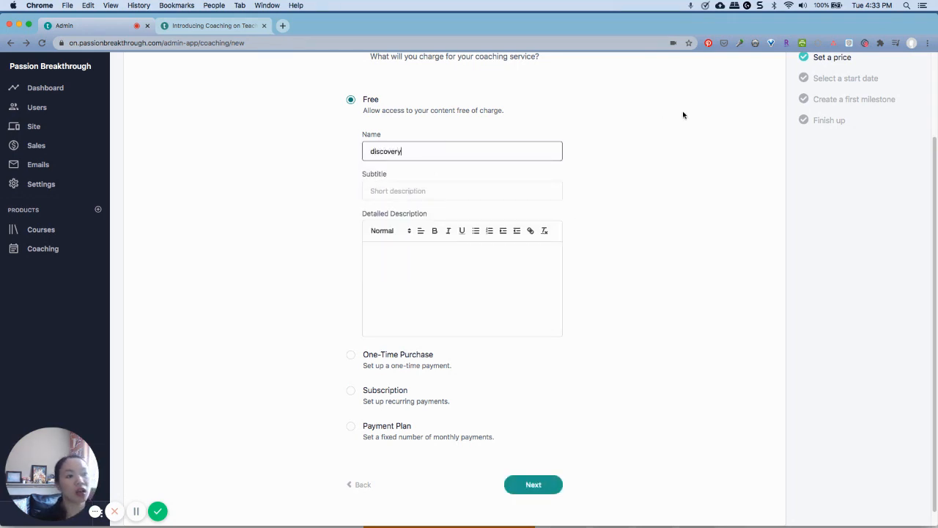
{"action": "mouse_move", "coordinate": [330, 459]}
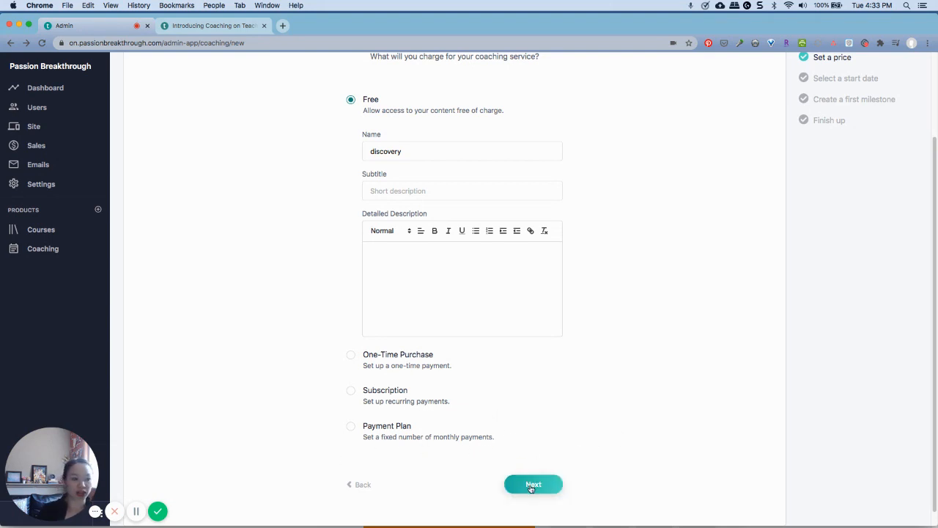
Step: Advance to the start date step, keeping 'On the enrollment date' selected
{"action": "left_click", "coordinate": [533, 483]}
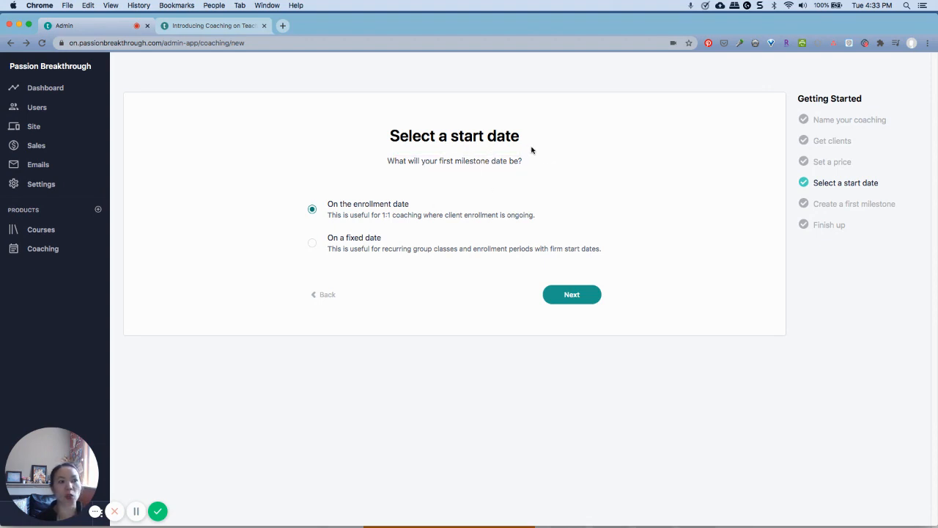
{"action": "mouse_move", "coordinate": [274, 148]}
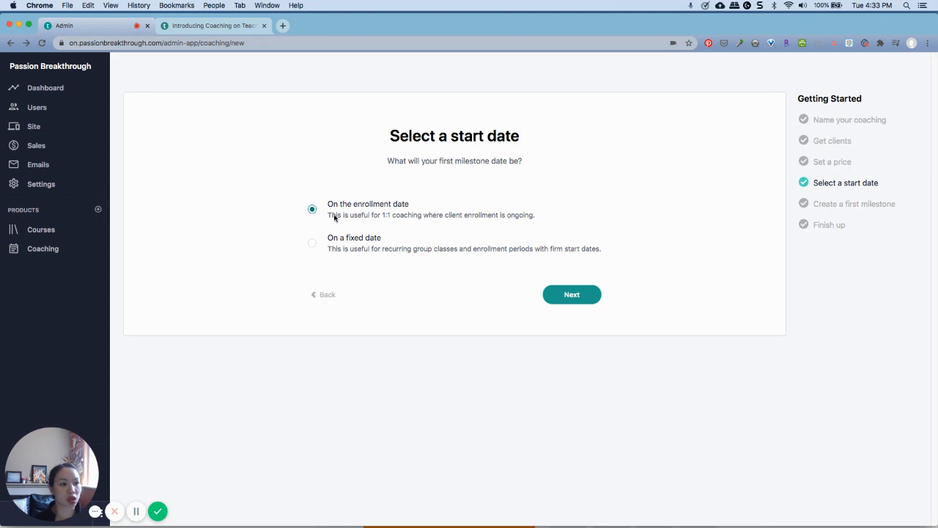
{"action": "mouse_move", "coordinate": [313, 243]}
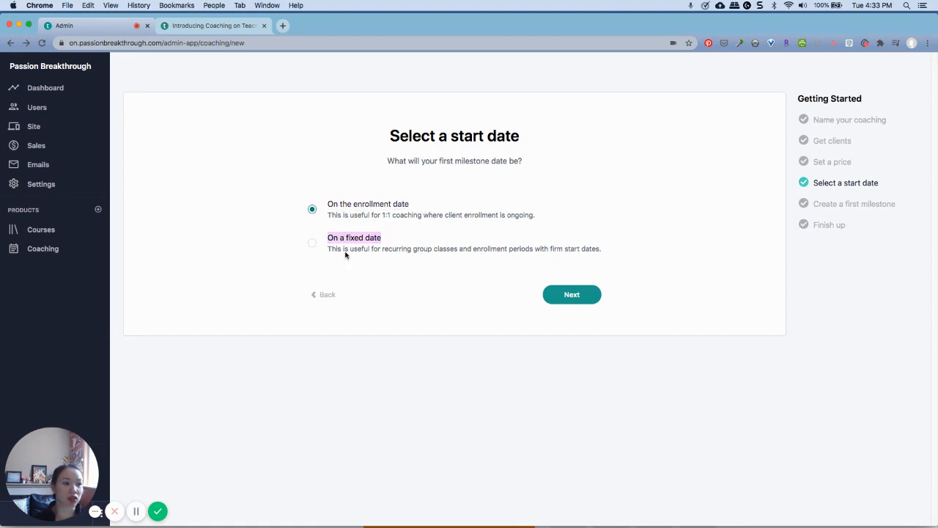
{"action": "mouse_move", "coordinate": [542, 239]}
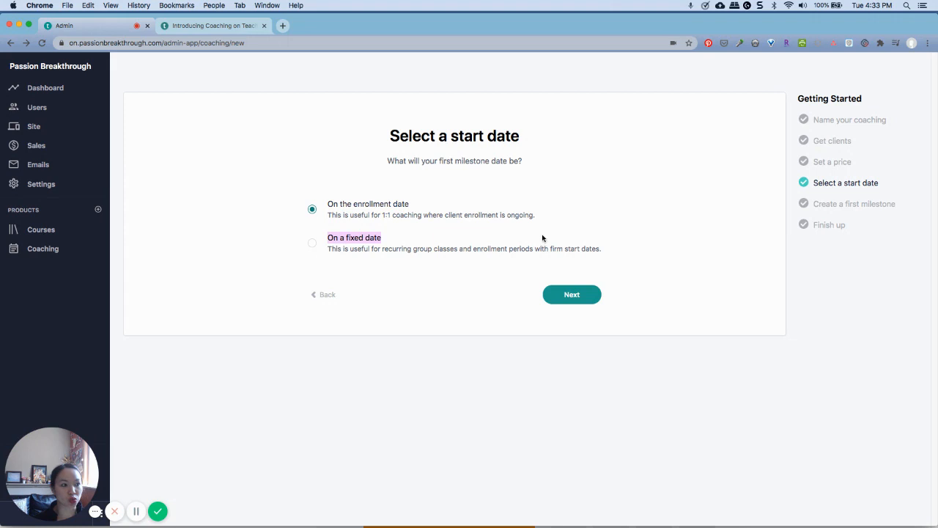
Step: Advance to the first milestone step, keeping the title 'Welcome!'
{"action": "left_click", "coordinate": [572, 294]}
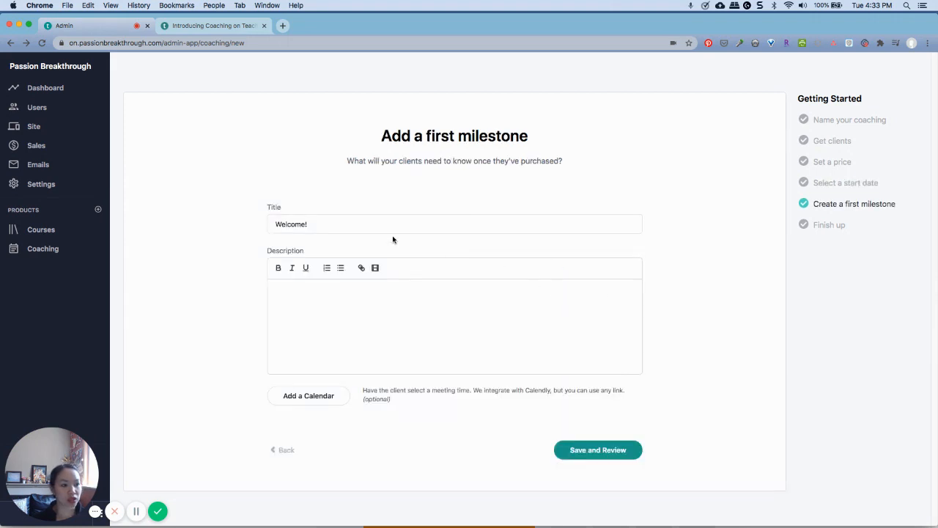
{"action": "mouse_move", "coordinate": [527, 169]}
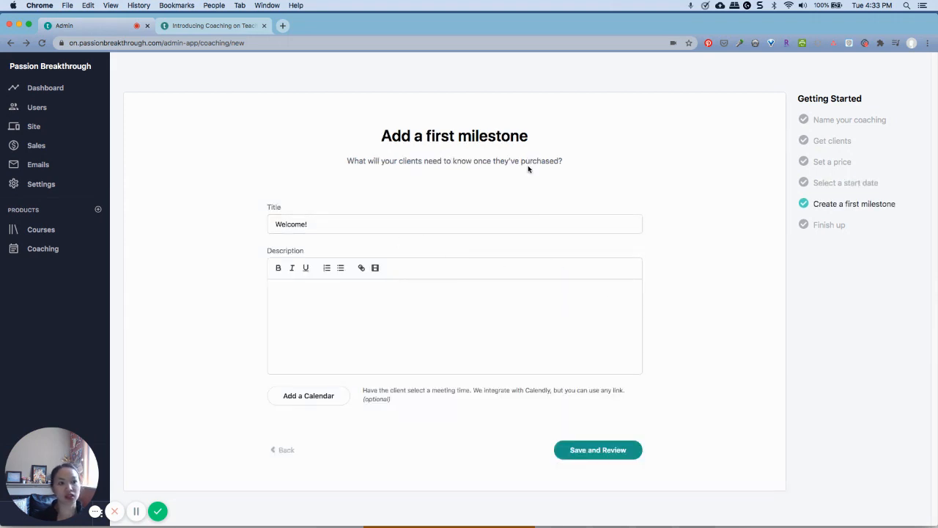
{"action": "mouse_move", "coordinate": [533, 168]}
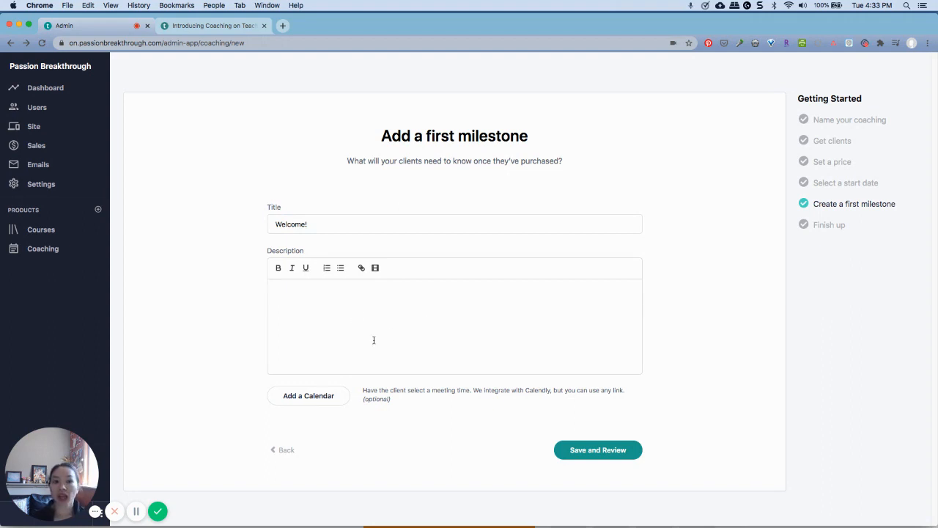
{"action": "mouse_move", "coordinate": [308, 395]}
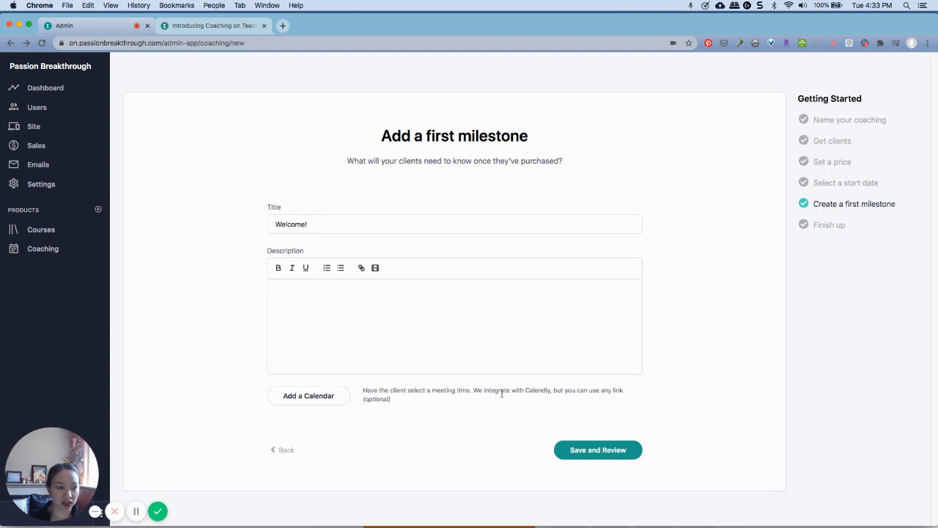
{"action": "mouse_move", "coordinate": [473, 389]}
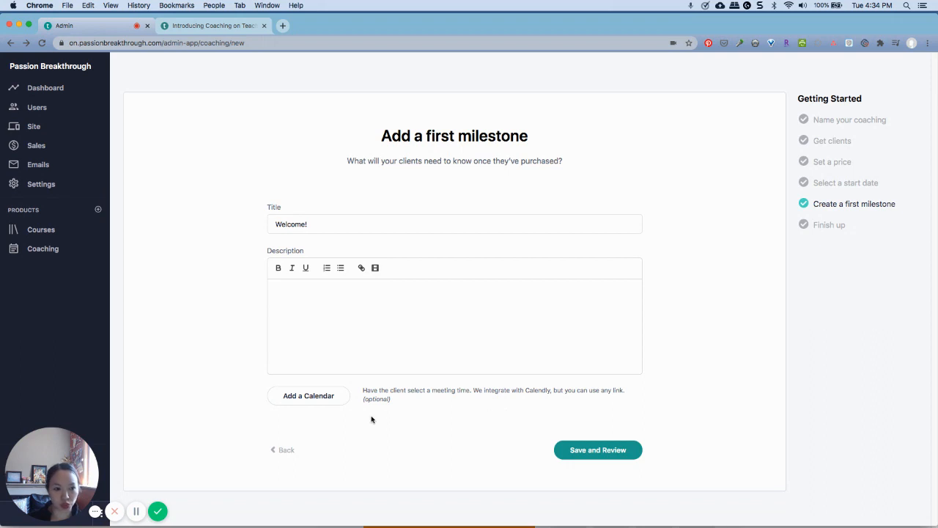
{"action": "mouse_move", "coordinate": [506, 413]}
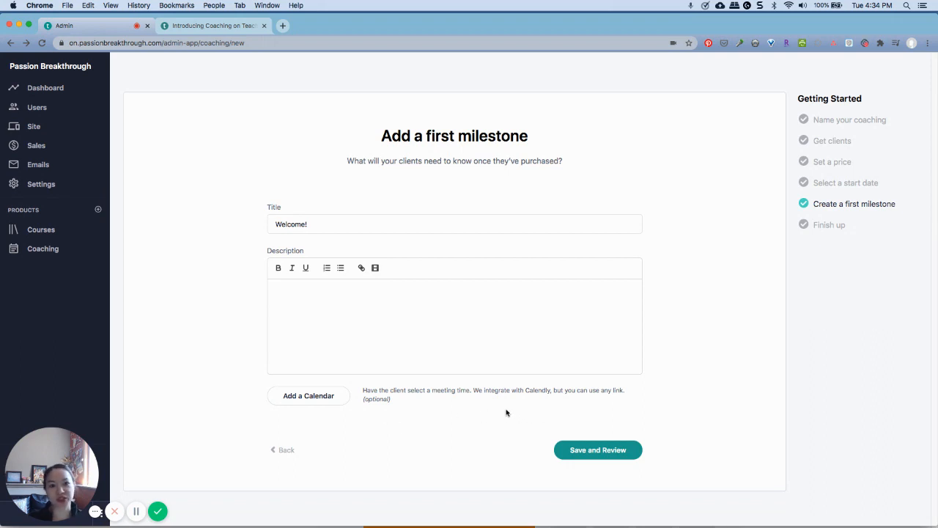
{"action": "mouse_move", "coordinate": [598, 449]}
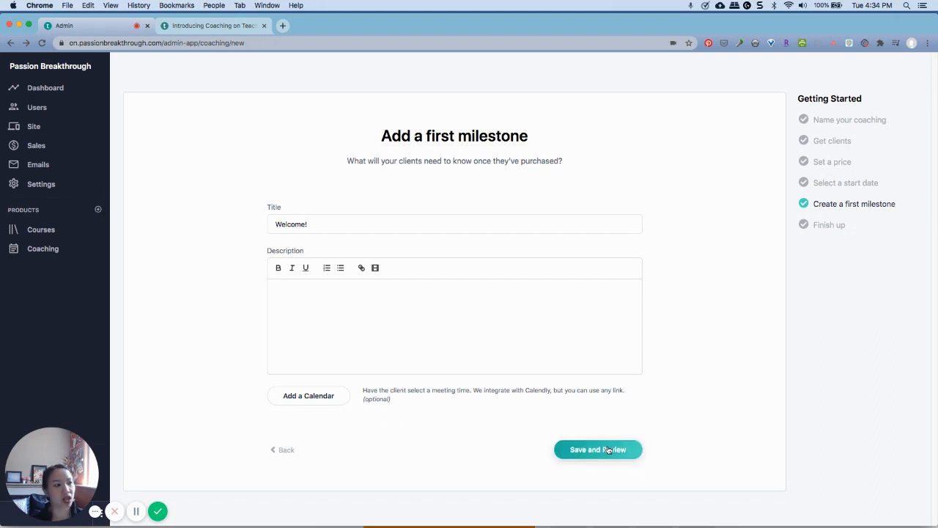
Step: Save and review the service, then open its sales page link
{"action": "left_click", "coordinate": [597, 449]}
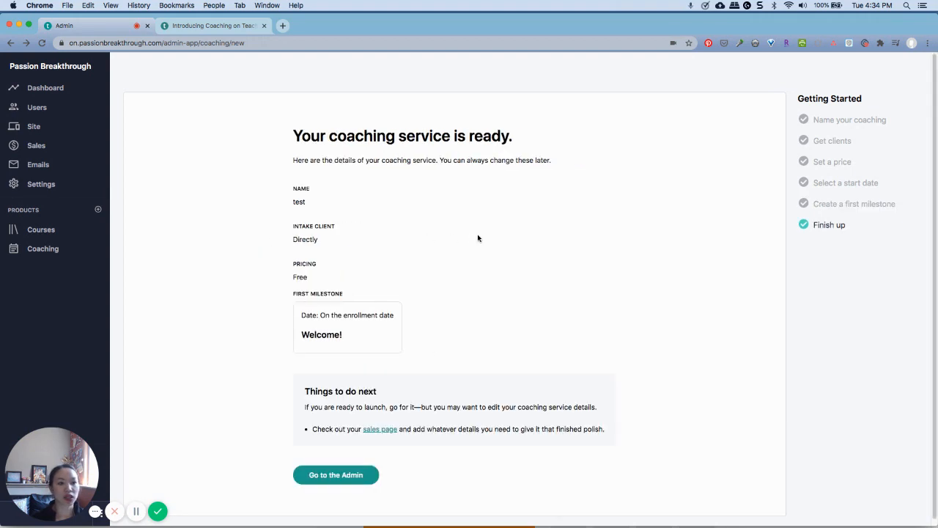
{"action": "mouse_move", "coordinate": [375, 317]}
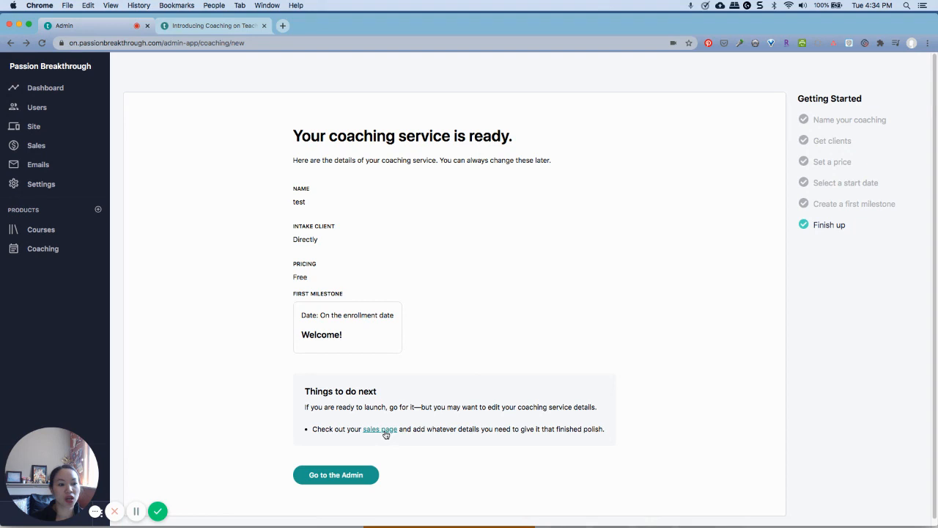
{"action": "left_click", "coordinate": [380, 429]}
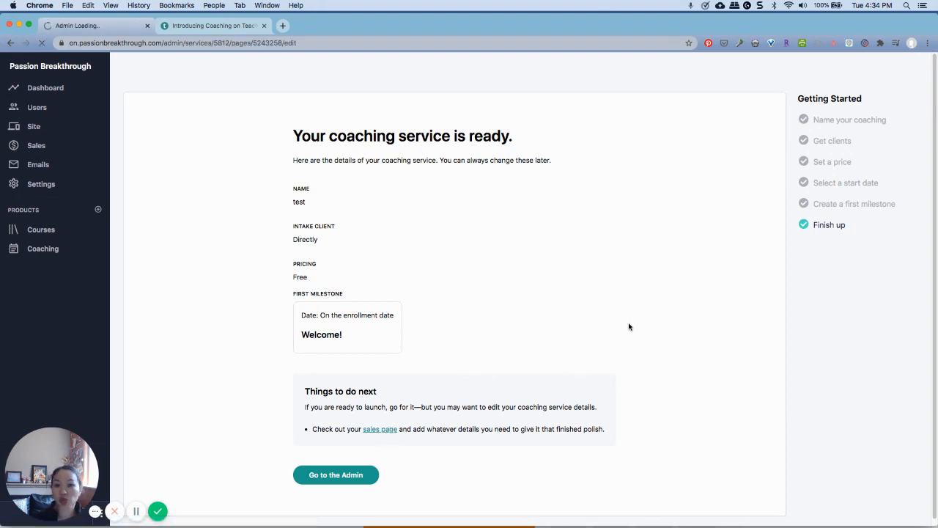
Step: Scroll the sales page, view the Banner block's Design settings, and return to Page Blocks
{"action": "left_click", "coordinate": [336, 474]}
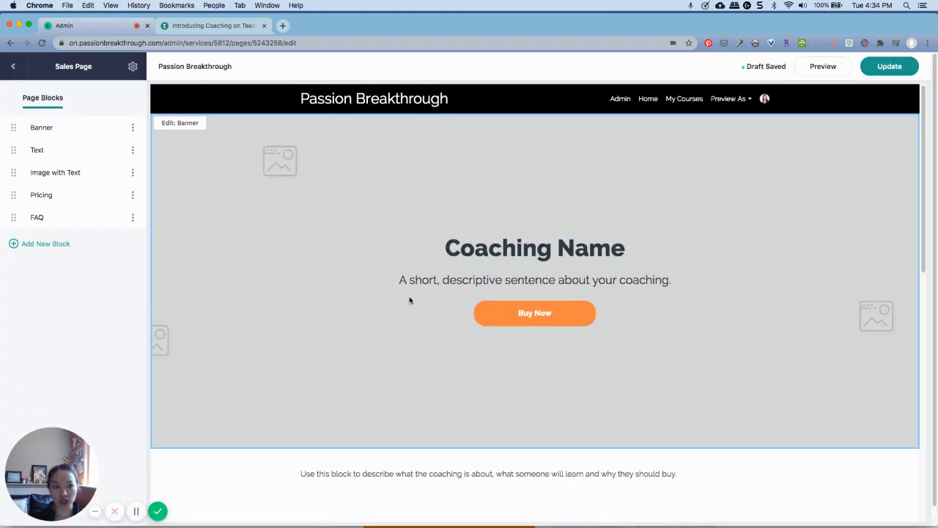
{"action": "mouse_move", "coordinate": [915, 112]}
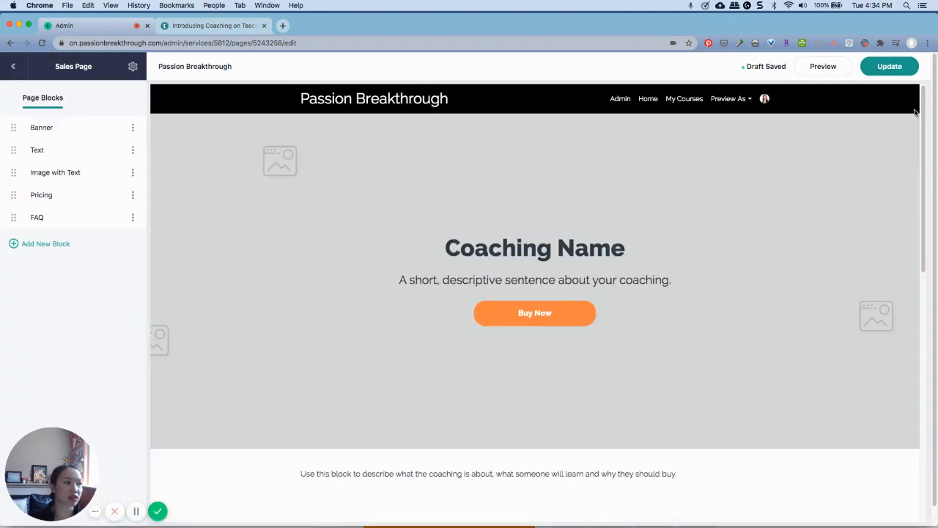
{"action": "scroll", "scroll_direction": "down", "scroll_amount": 3}
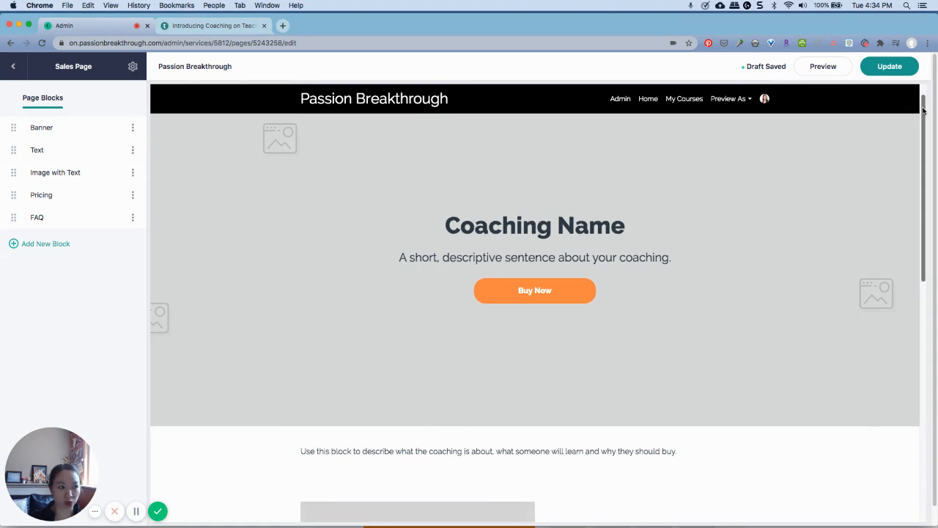
{"action": "scroll", "scroll_direction": "down", "scroll_amount": 3}
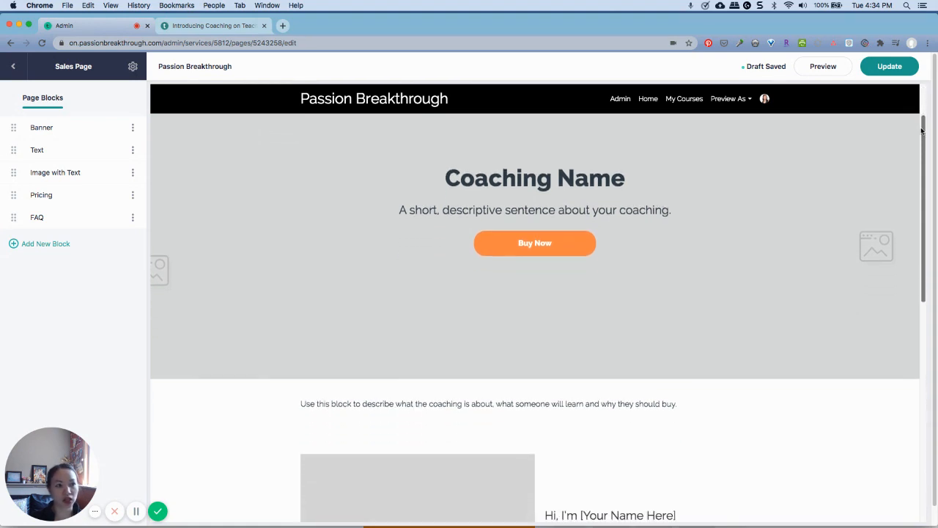
{"action": "scroll", "scroll_direction": "down", "scroll_amount": 3}
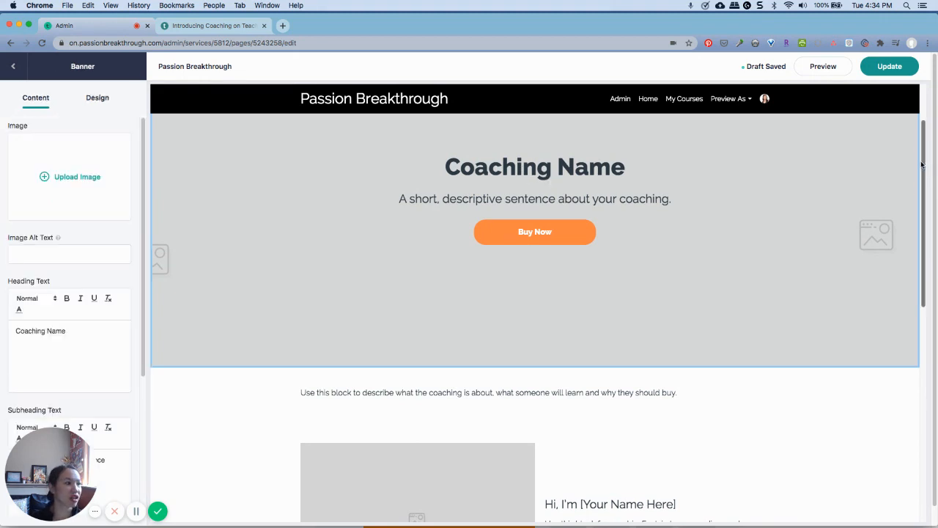
{"action": "scroll", "scroll_direction": "down", "scroll_amount": 3}
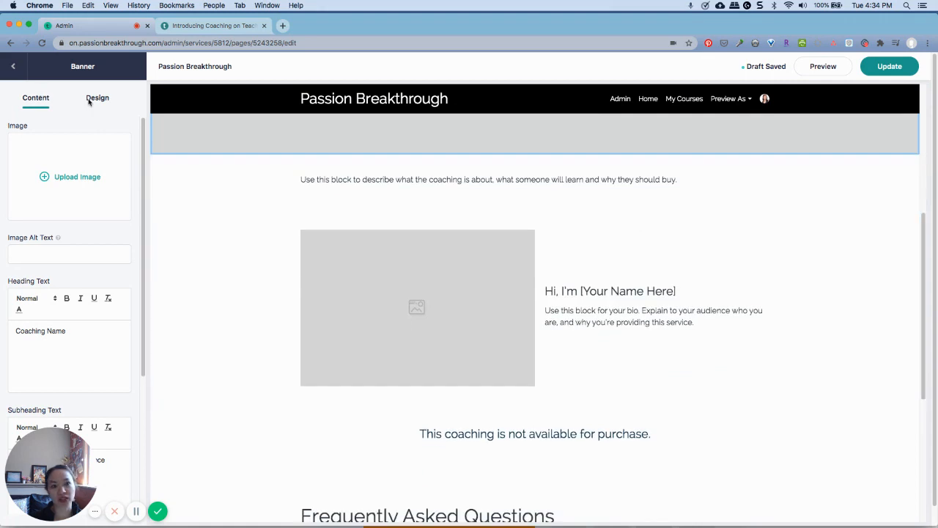
{"action": "left_click", "coordinate": [96, 97]}
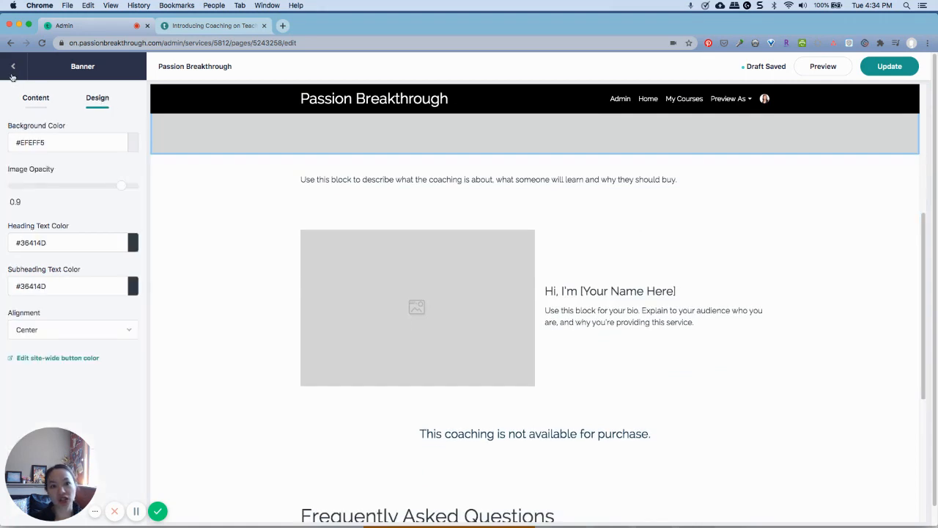
{"action": "left_click", "coordinate": [12, 66]}
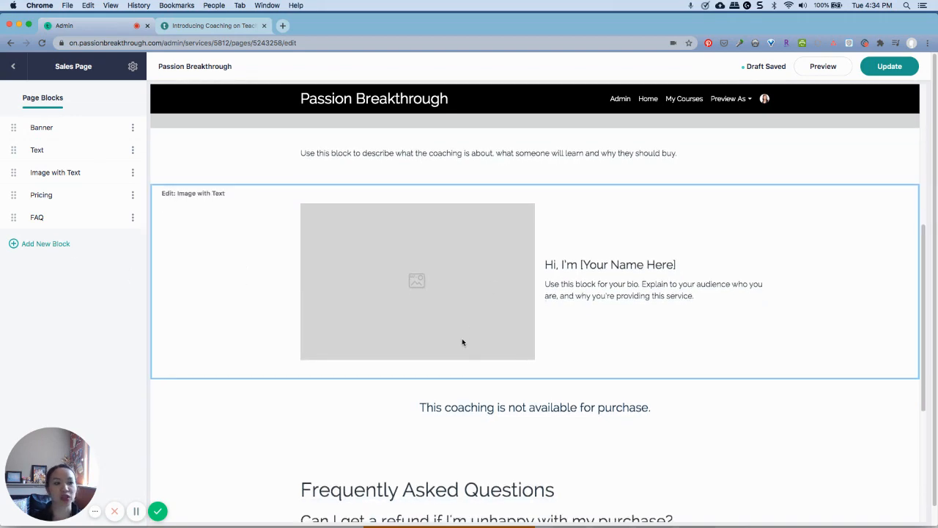
{"action": "scroll", "scroll_direction": "down", "scroll_amount": 3}
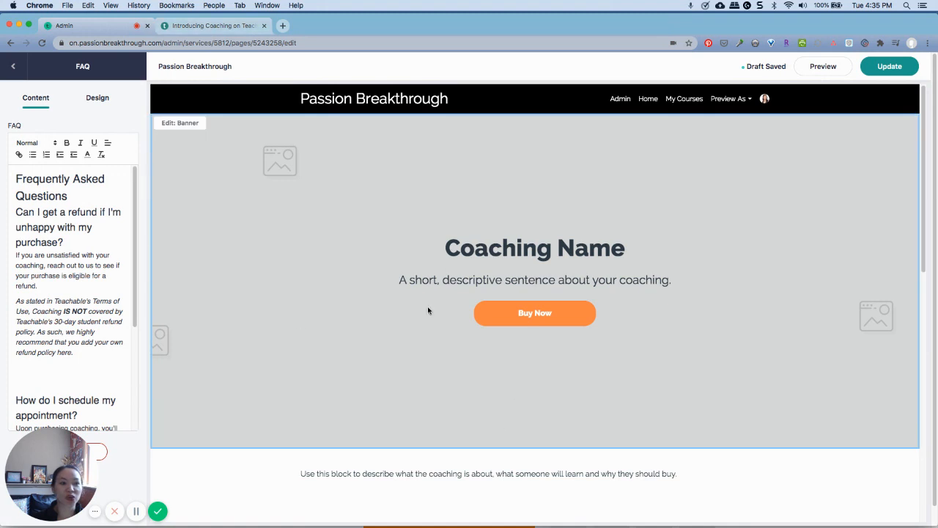
{"action": "mouse_move", "coordinate": [598, 304]}
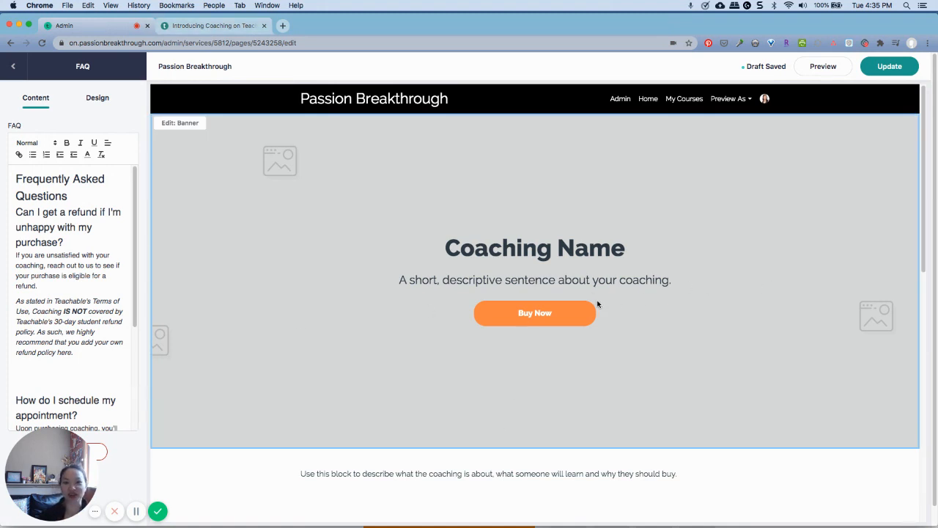
{"action": "mouse_move", "coordinate": [451, 284]}
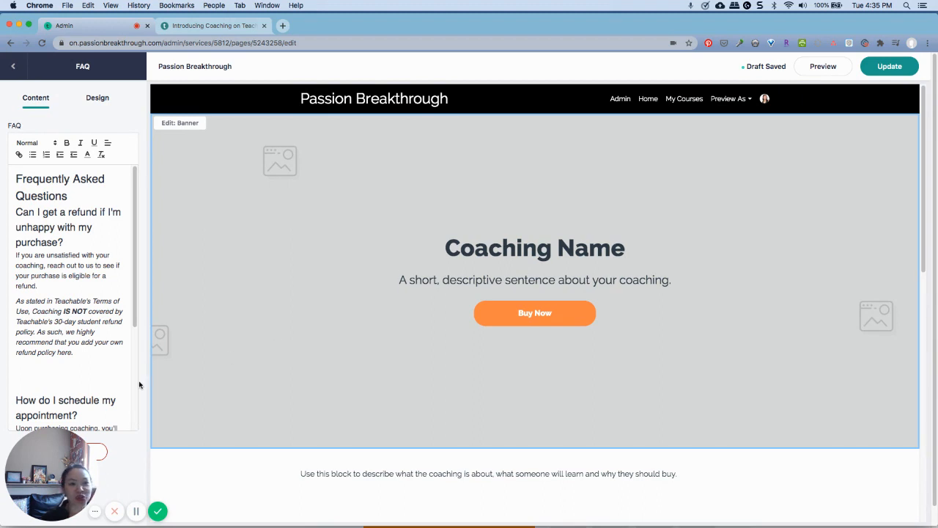
{"action": "mouse_move", "coordinate": [370, 424]}
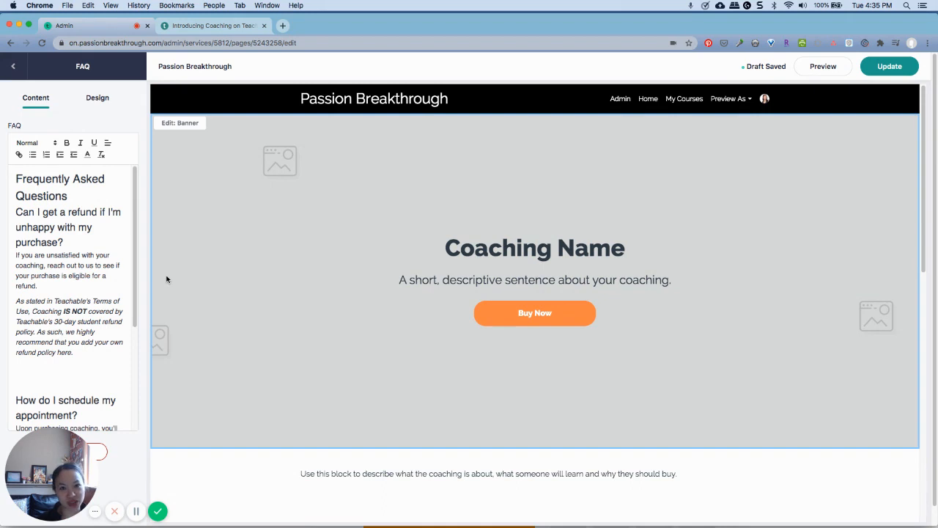
{"action": "mouse_move", "coordinate": [747, 330]}
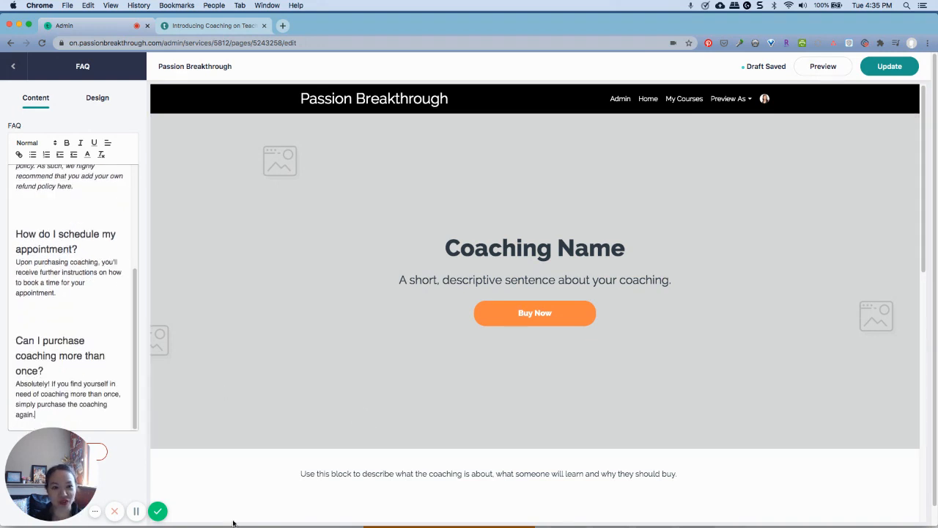
{"action": "mouse_move", "coordinate": [157, 511]}
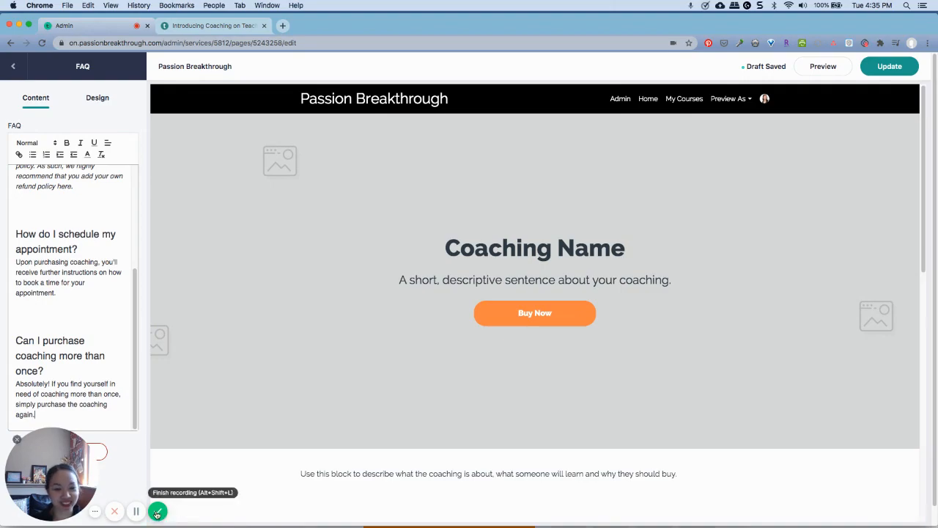